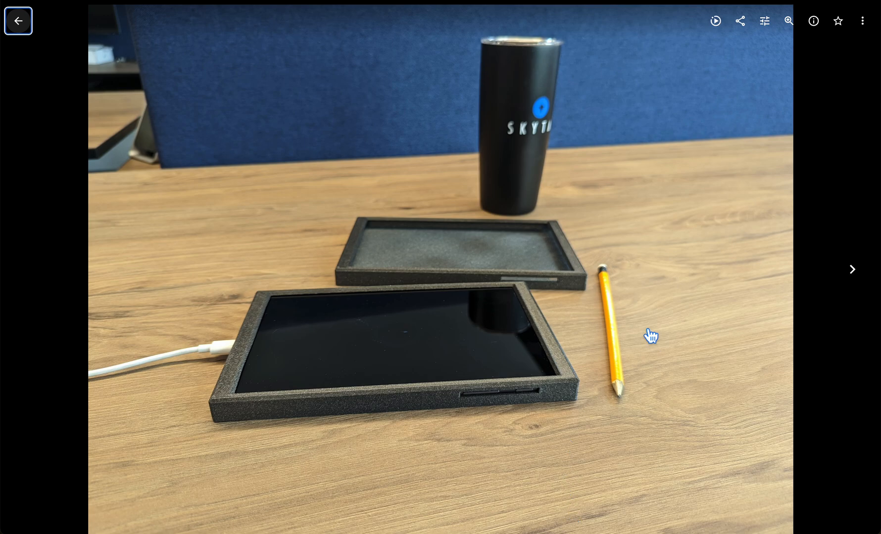
mouse_move(578, 407)
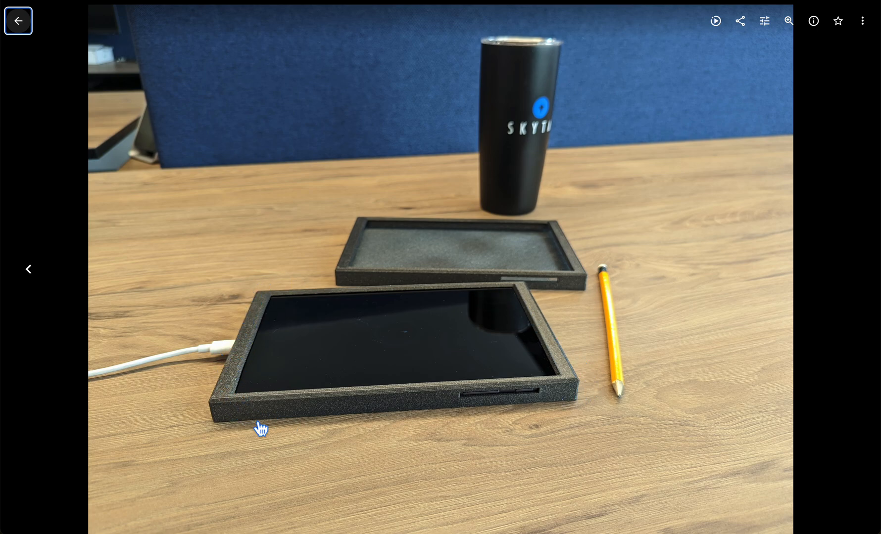
mouse_move(555, 337)
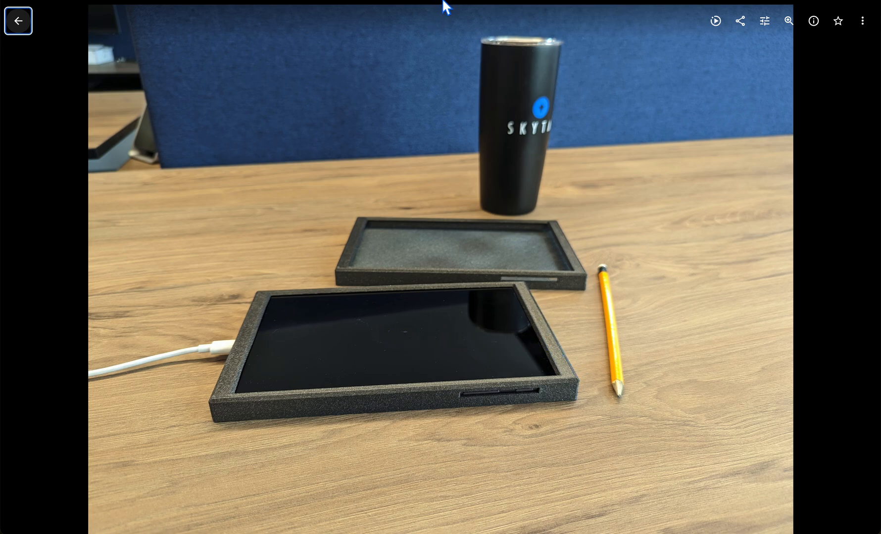
mouse_move(472, 9)
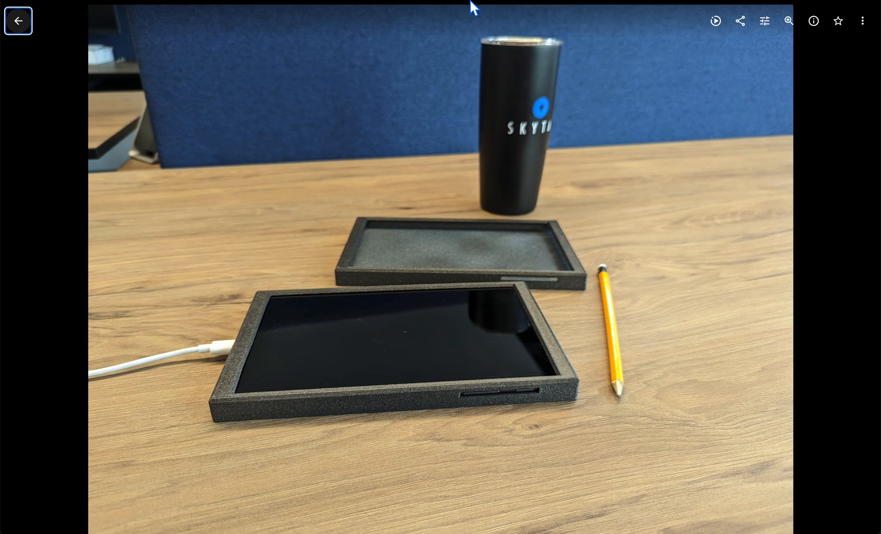
mouse_move(506, 270)
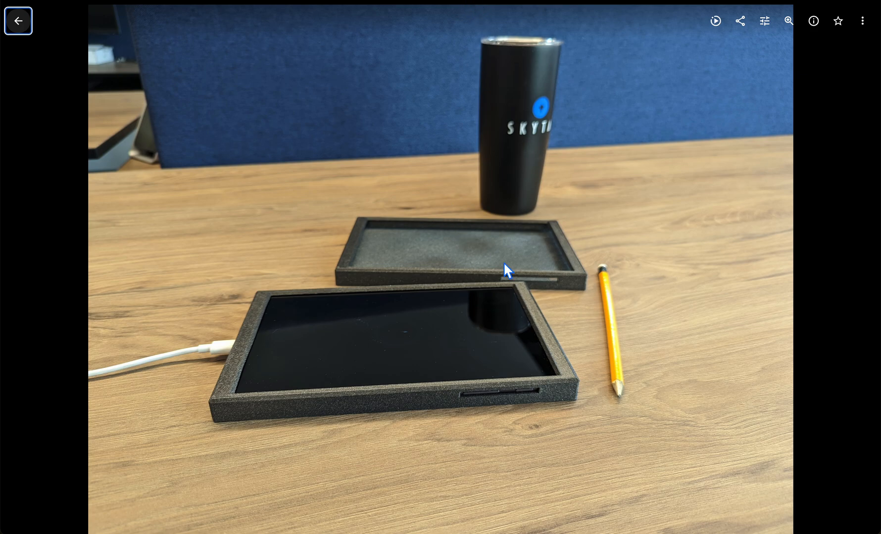
mouse_move(324, 320)
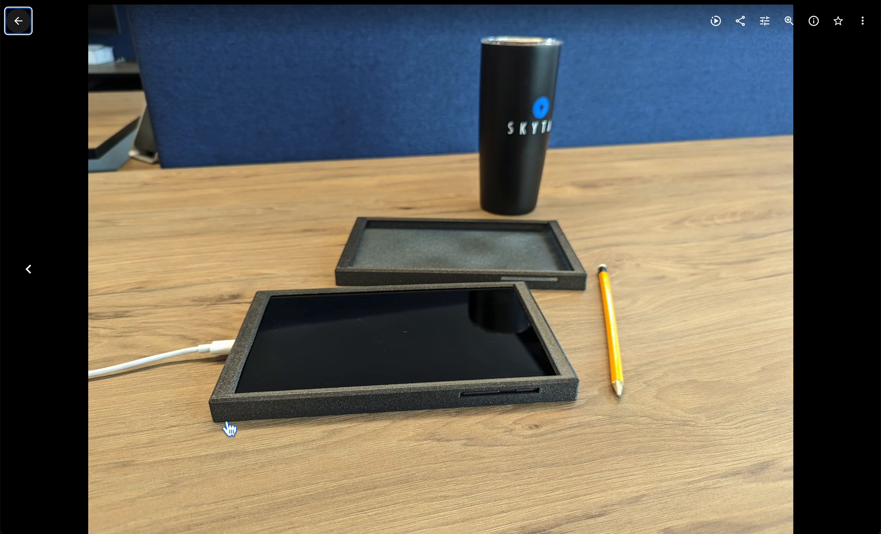
mouse_move(607, 409)
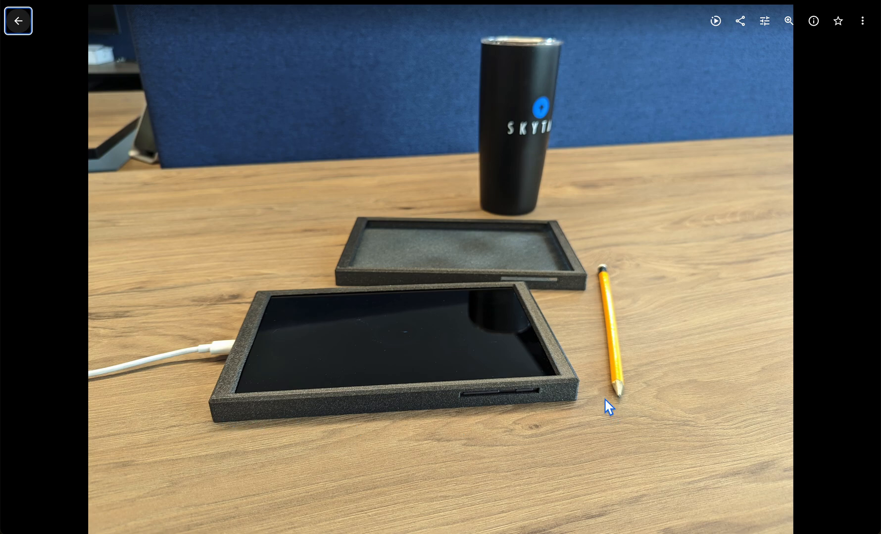
mouse_move(580, 402)
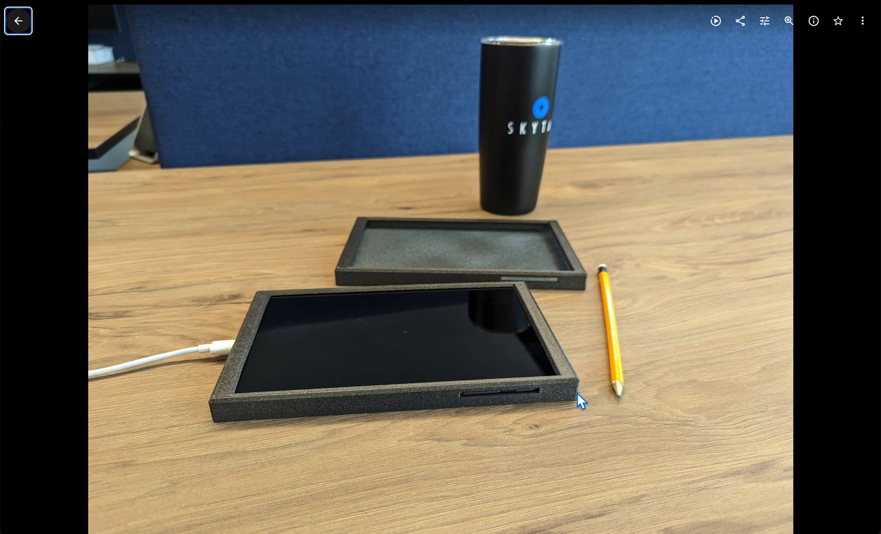
mouse_move(590, 401)
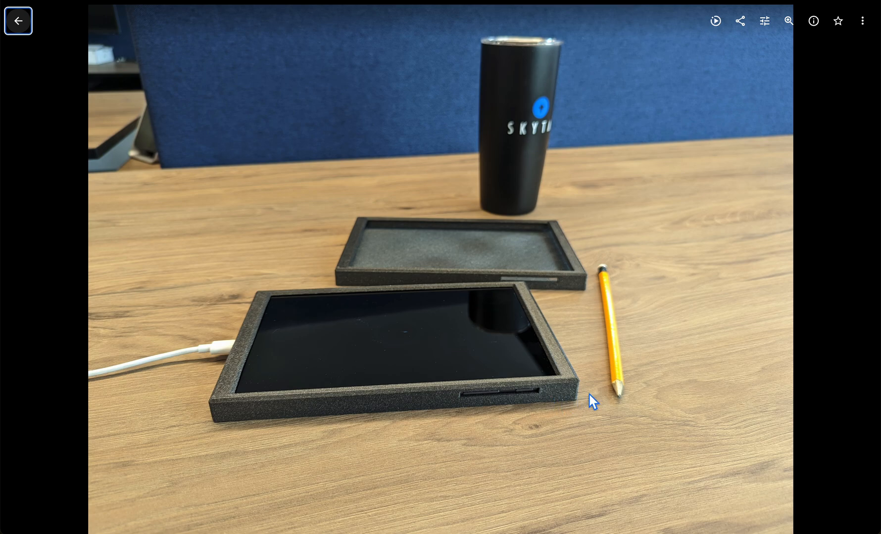
mouse_move(200, 427)
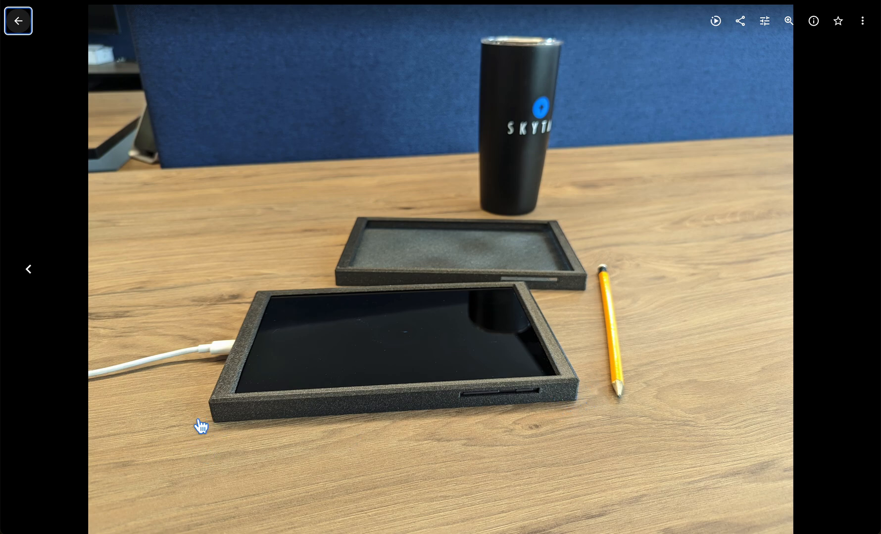
mouse_move(276, 432)
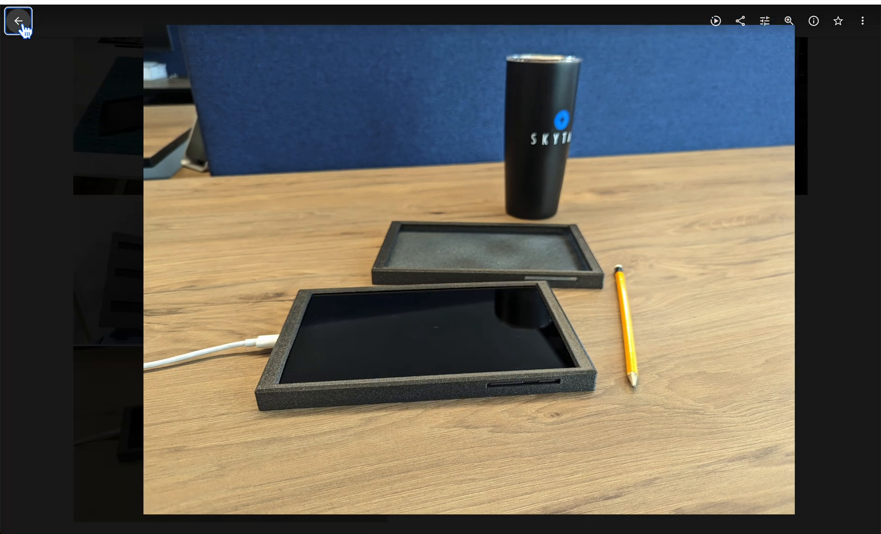
- Return to the tablet holders album and open the meeting-room door photo
click(18, 21)
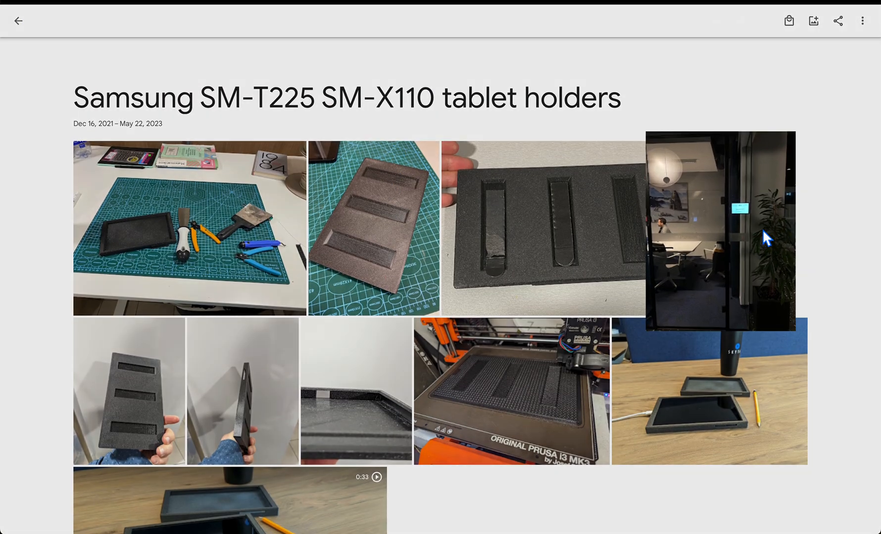
click(720, 227)
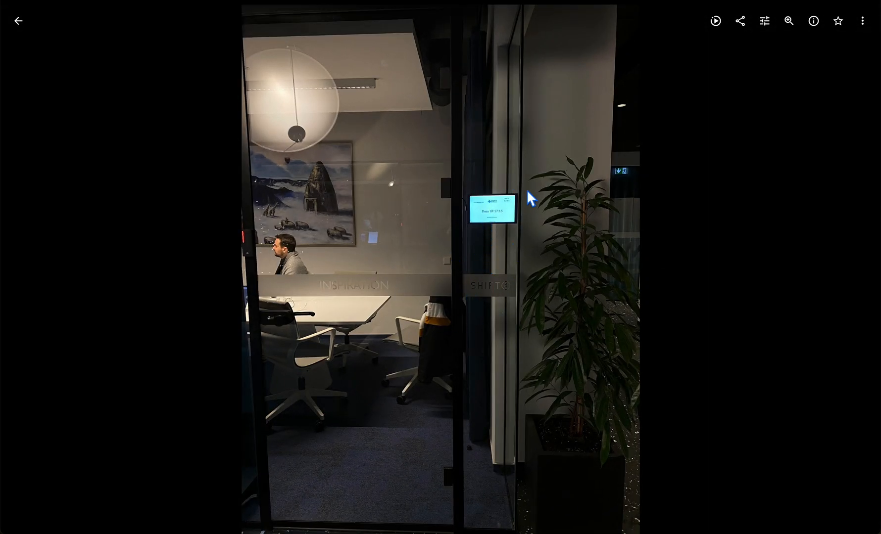
mouse_move(508, 205)
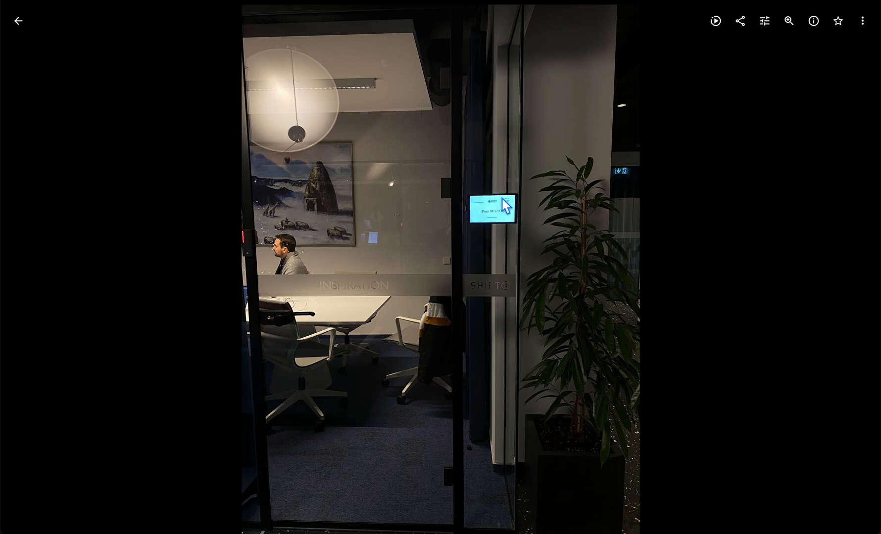
mouse_move(506, 241)
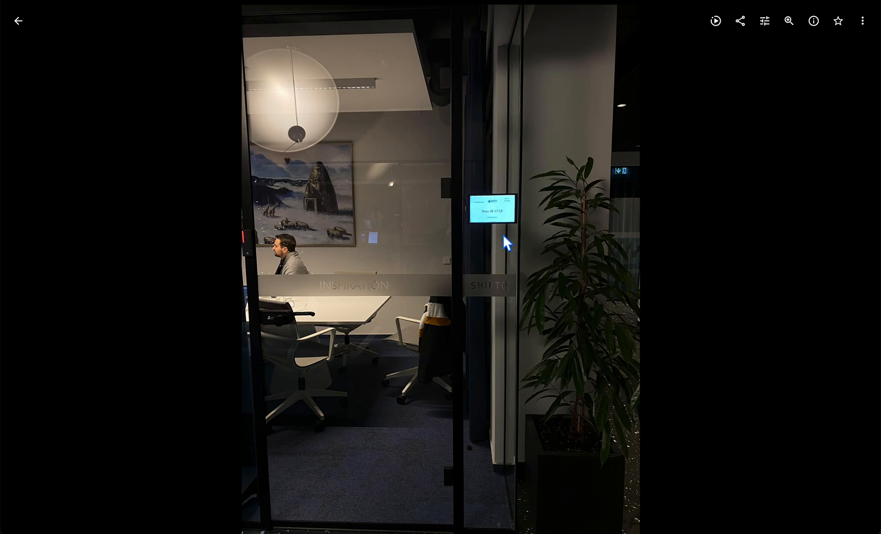
mouse_move(525, 205)
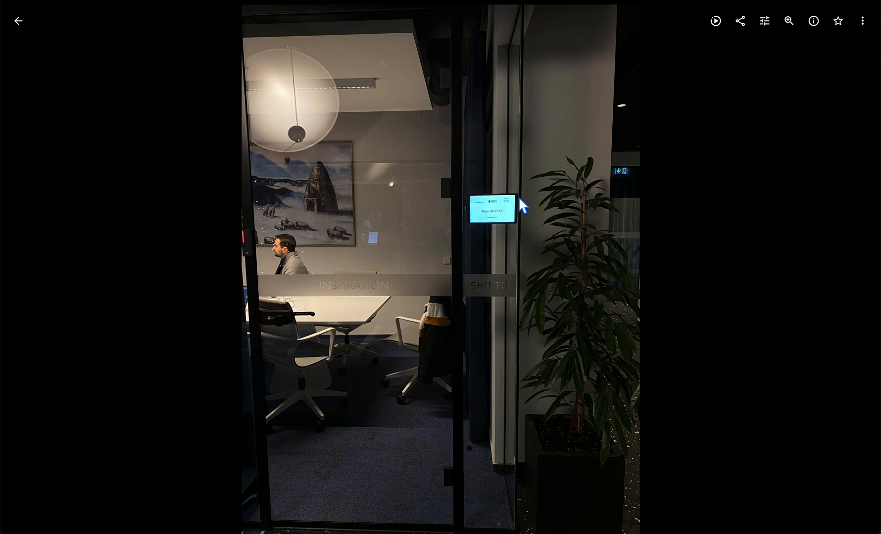
mouse_move(485, 229)
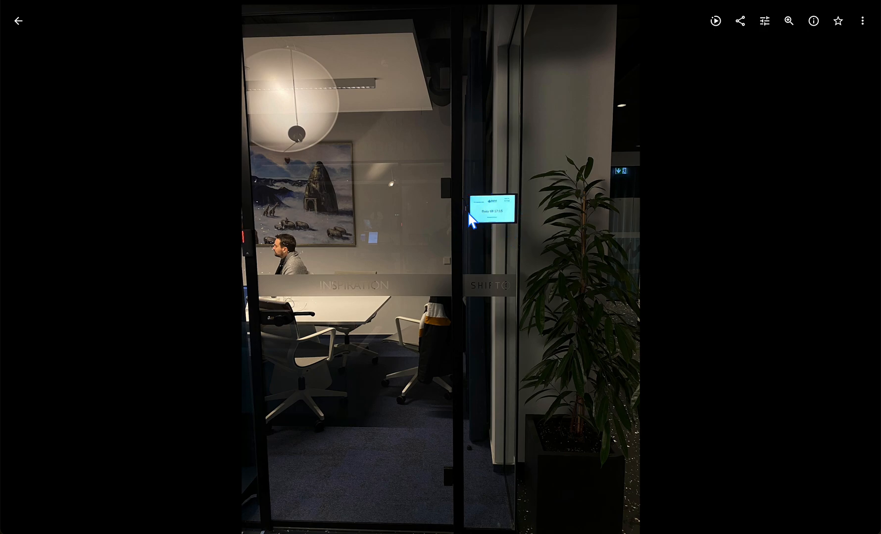
mouse_move(464, 164)
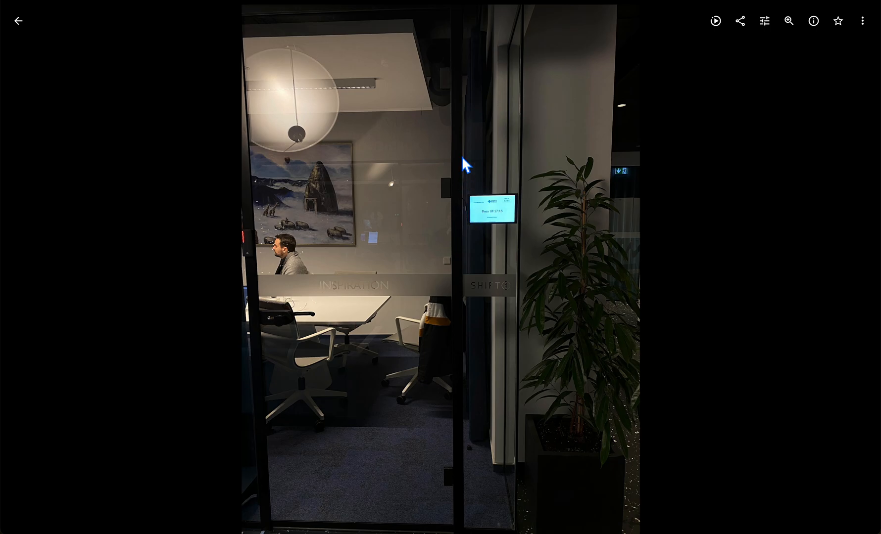
mouse_move(471, 219)
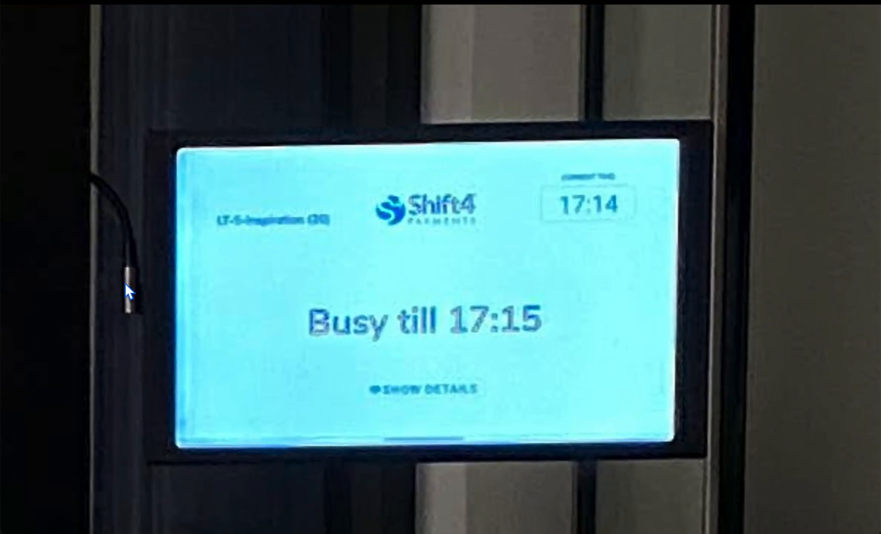
mouse_move(689, 158)
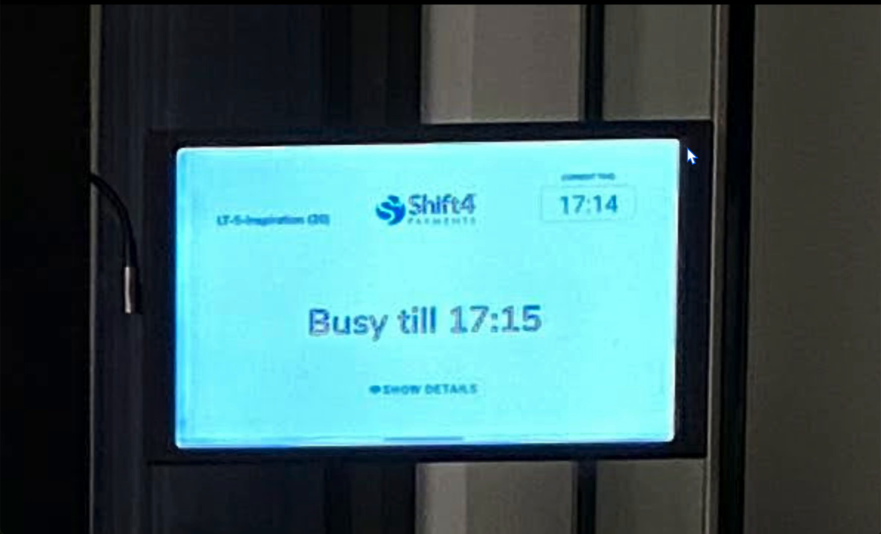
mouse_move(193, 450)
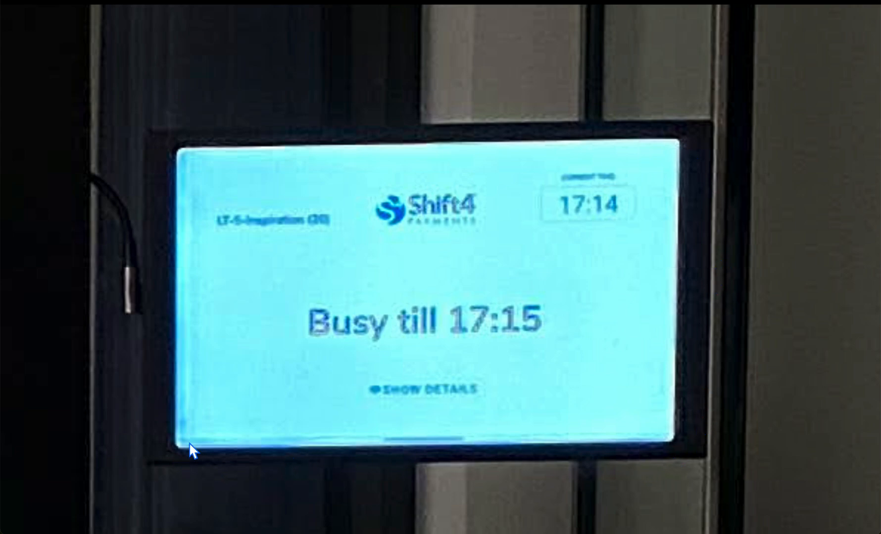
mouse_move(709, 269)
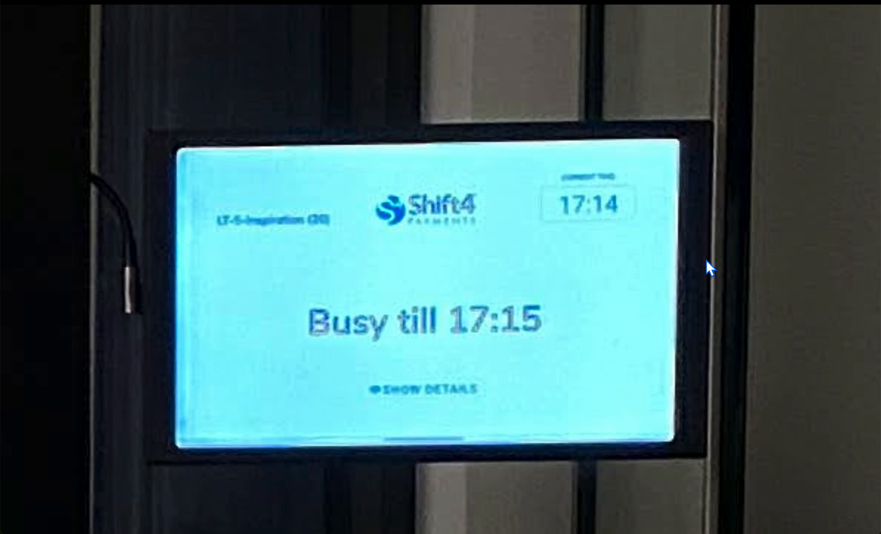
mouse_move(709, 135)
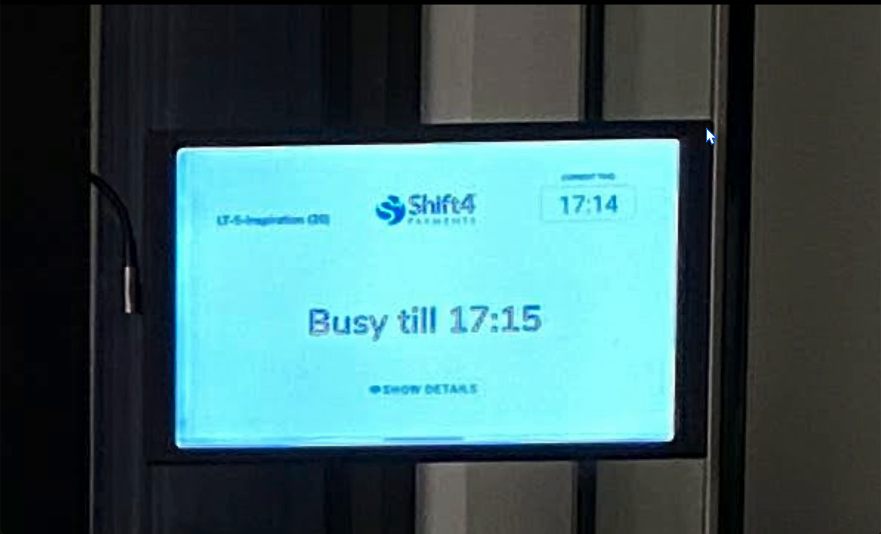
mouse_move(194, 133)
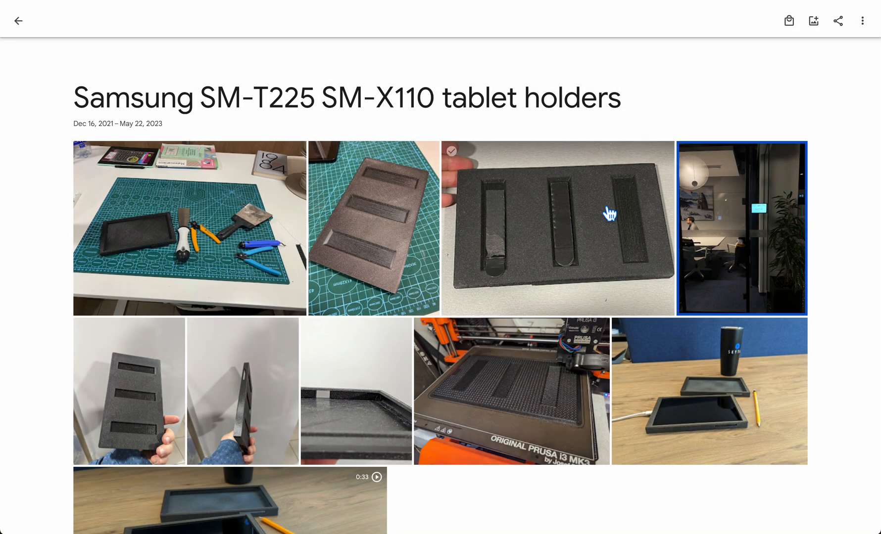
- Reopen the meeting-room door photo with the wall-mounted tablet from the album grid
click(741, 229)
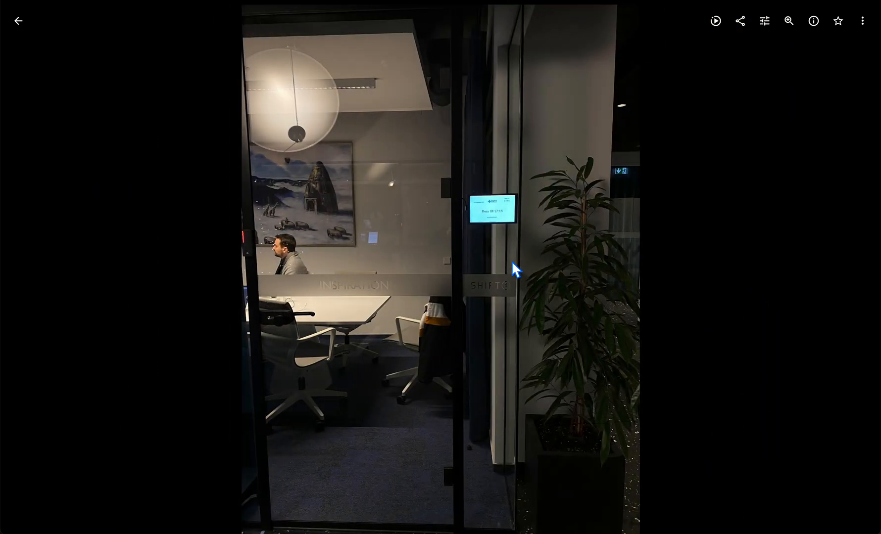
- Switch to the desk photo showing two black tablet holders
click(852, 269)
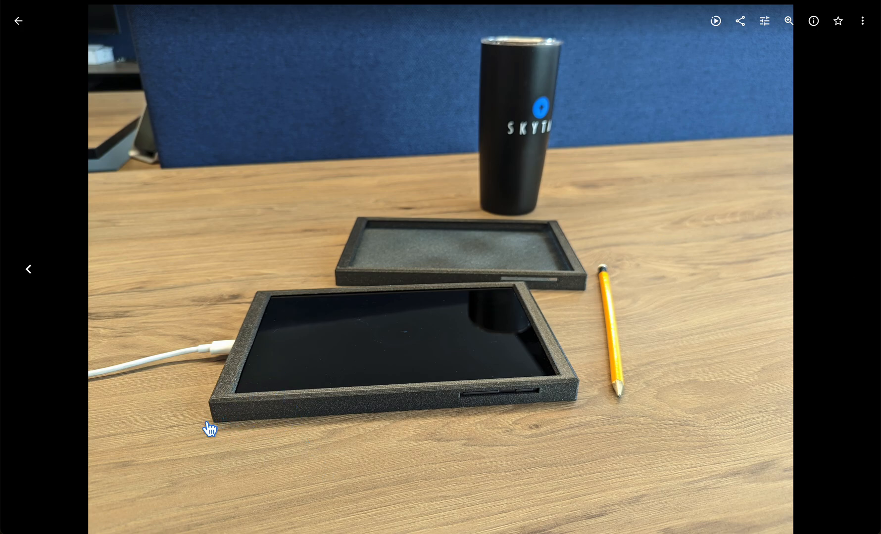
mouse_move(581, 408)
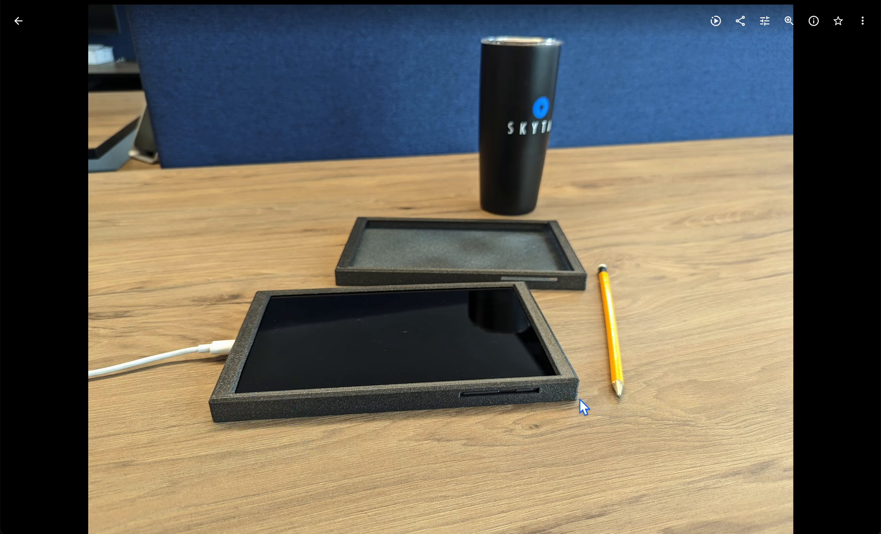
mouse_move(578, 422)
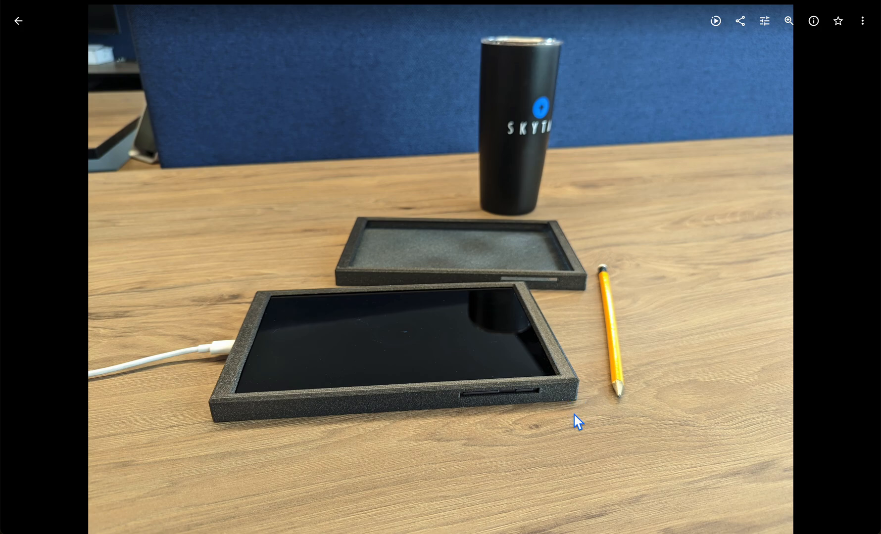
mouse_move(649, 413)
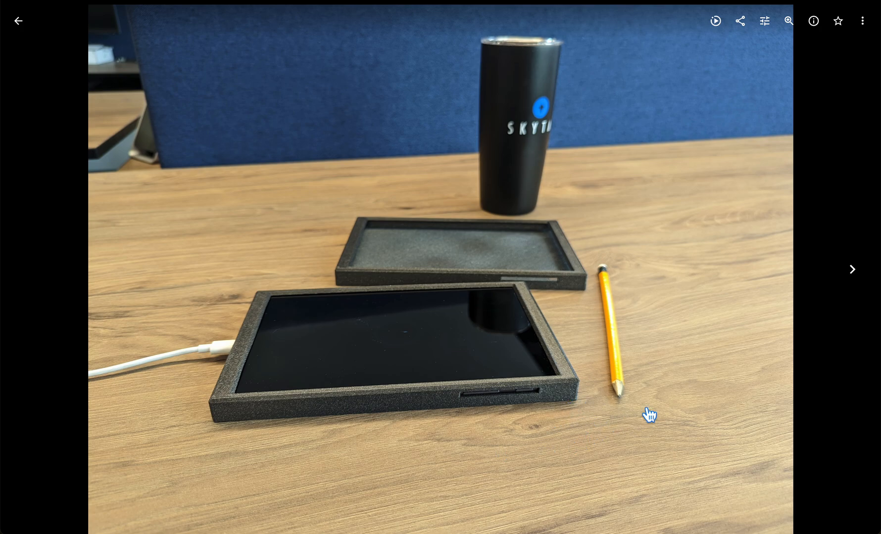
- Go back to the Samsung SM-T225 SM-X110 tablet holders album grid
click(18, 21)
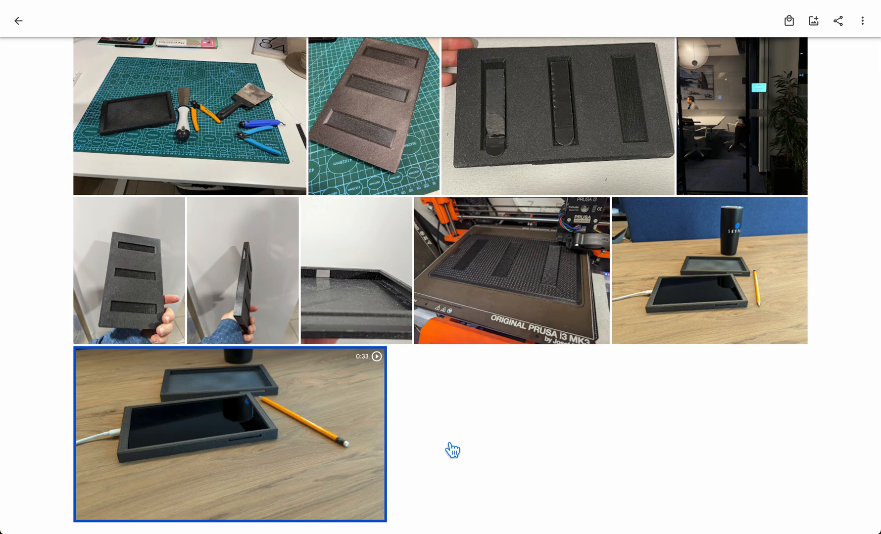
mouse_move(186, 133)
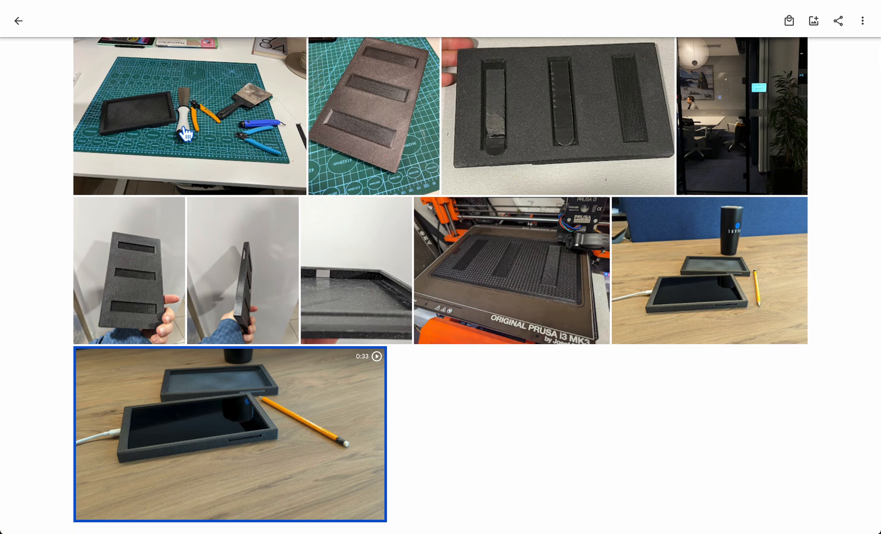
click(190, 115)
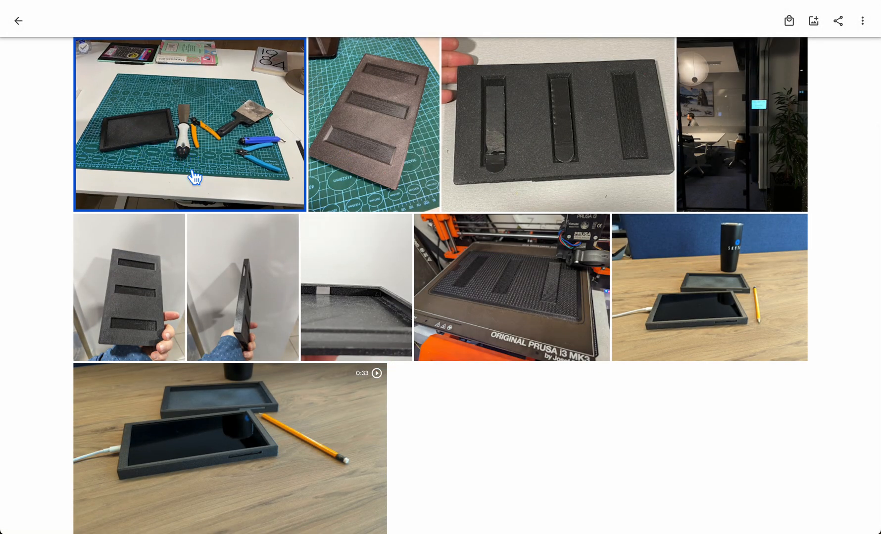
mouse_move(151, 95)
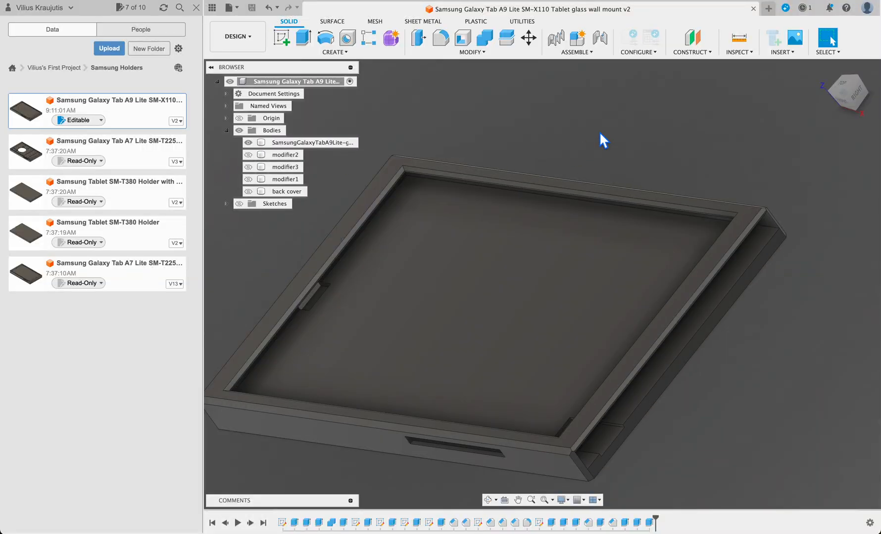
mouse_move(520, 123)
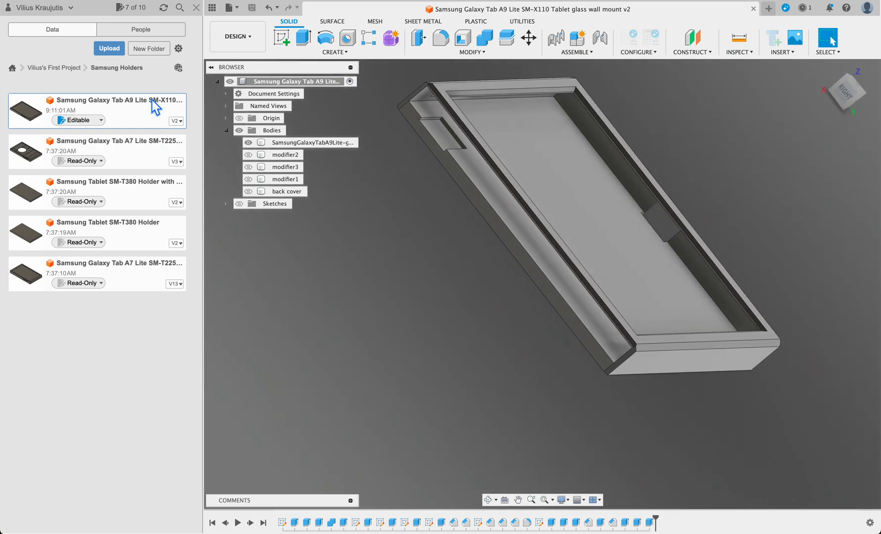
mouse_move(171, 155)
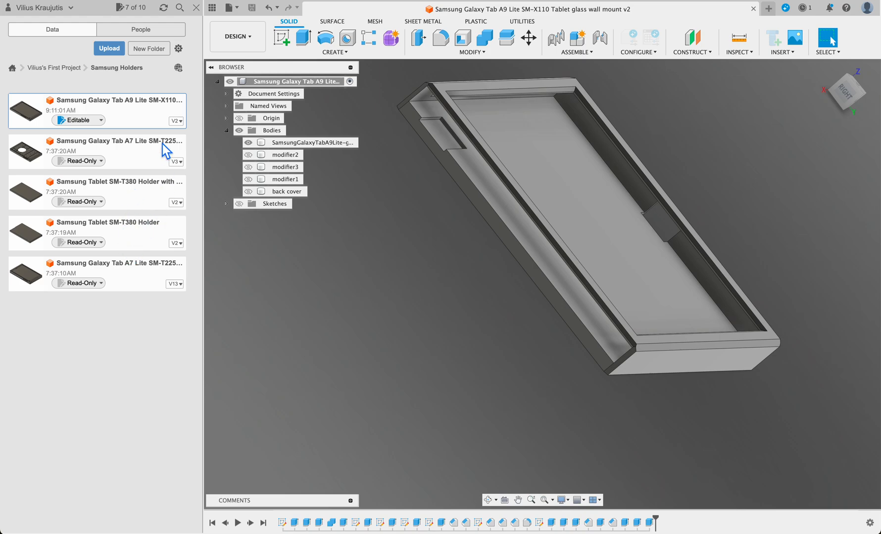
mouse_move(174, 116)
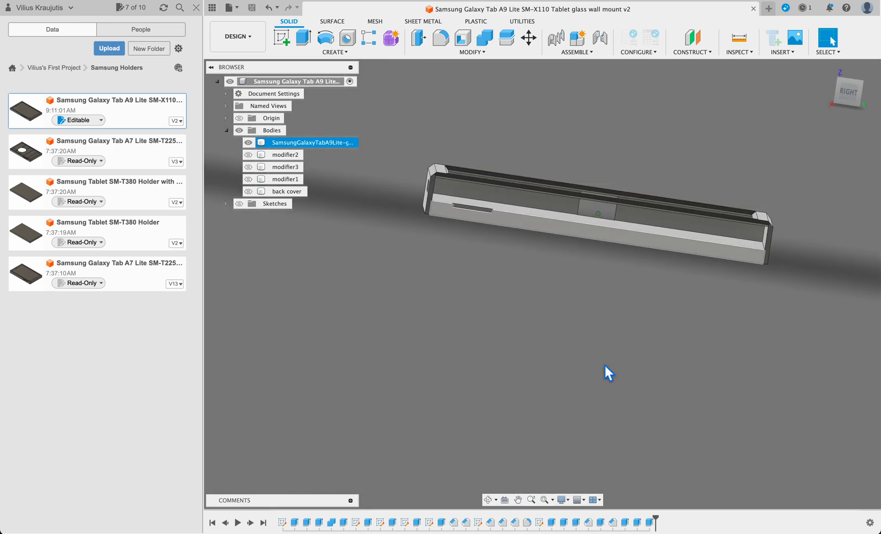
click(329, 522)
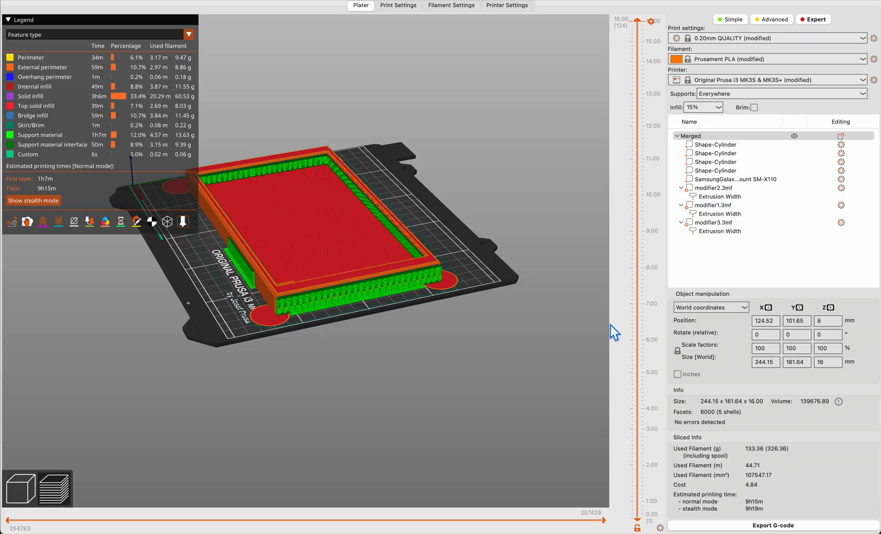
mouse_move(515, 162)
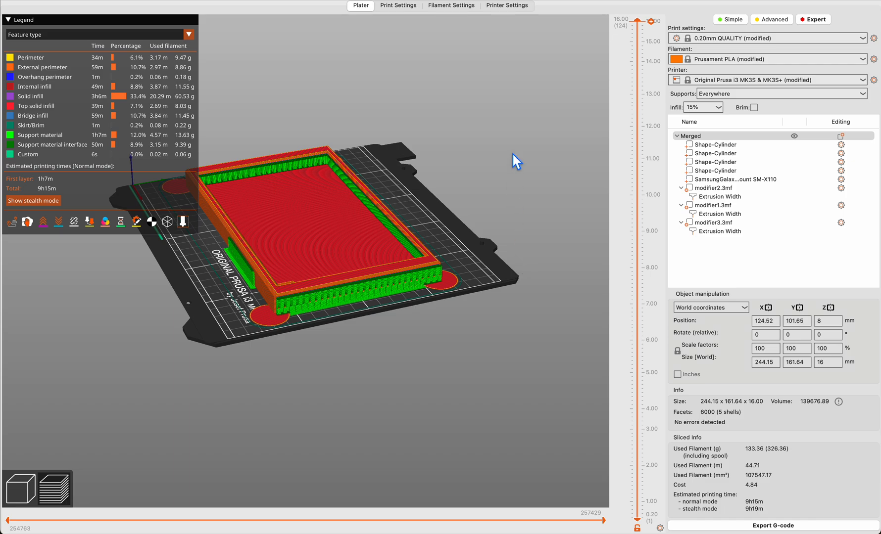
mouse_move(513, 161)
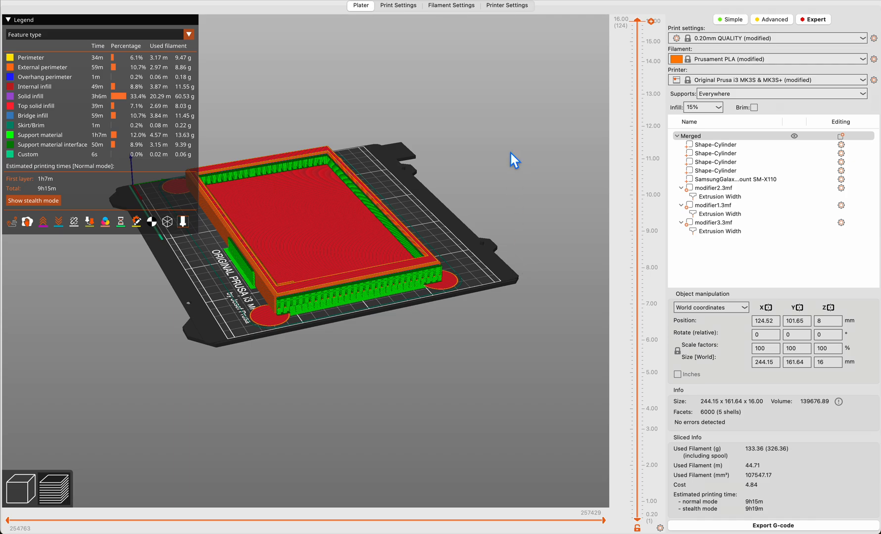
mouse_move(728, 219)
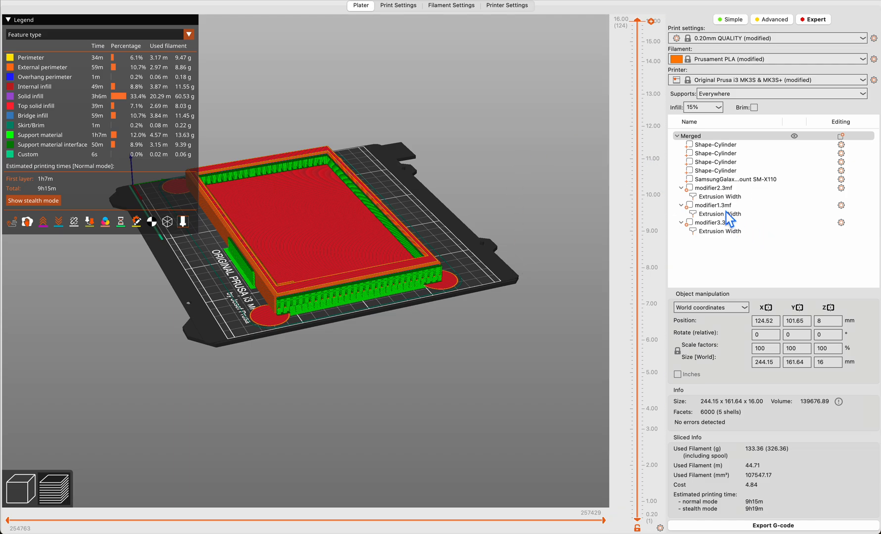
- Leave the sliced PrusaSlicer preview and bring the Fusion 360 design forward
click(731, 178)
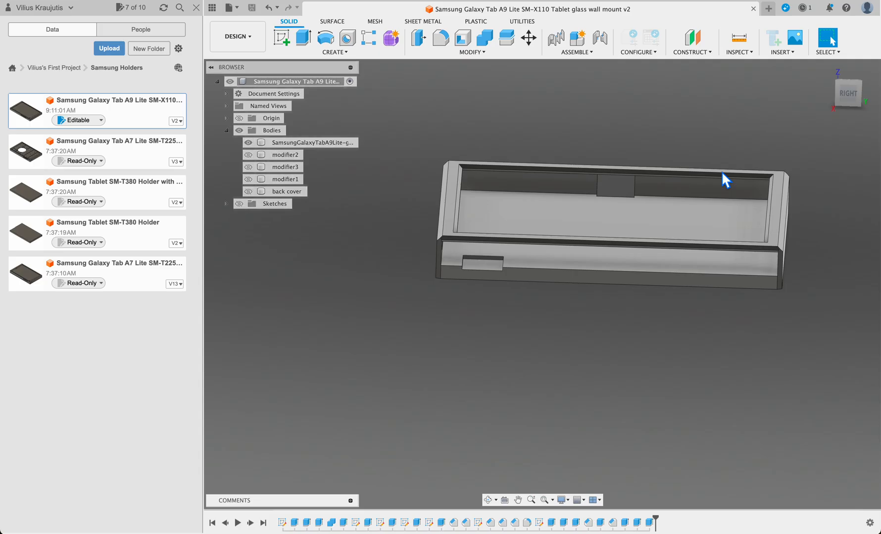
- View the mount from the bottom and select the middle modifier strip
click(286, 166)
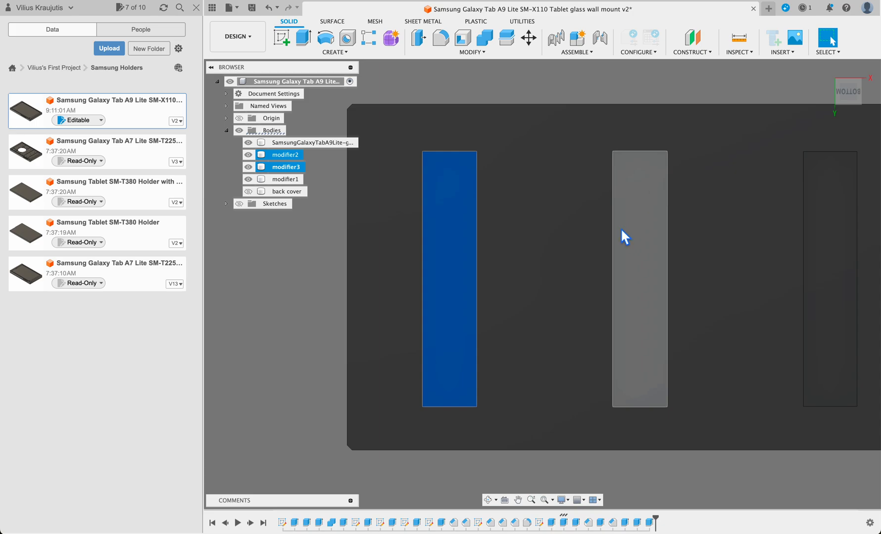
click(459, 175)
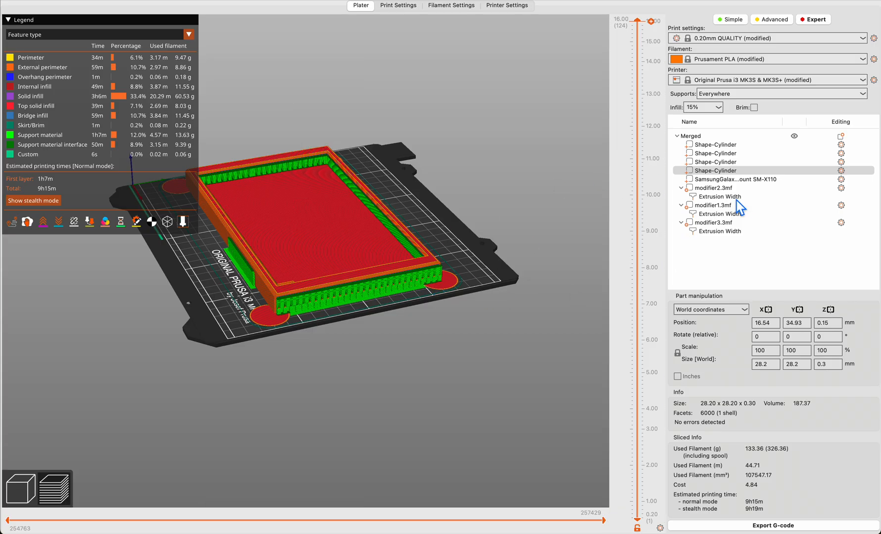
mouse_move(731, 197)
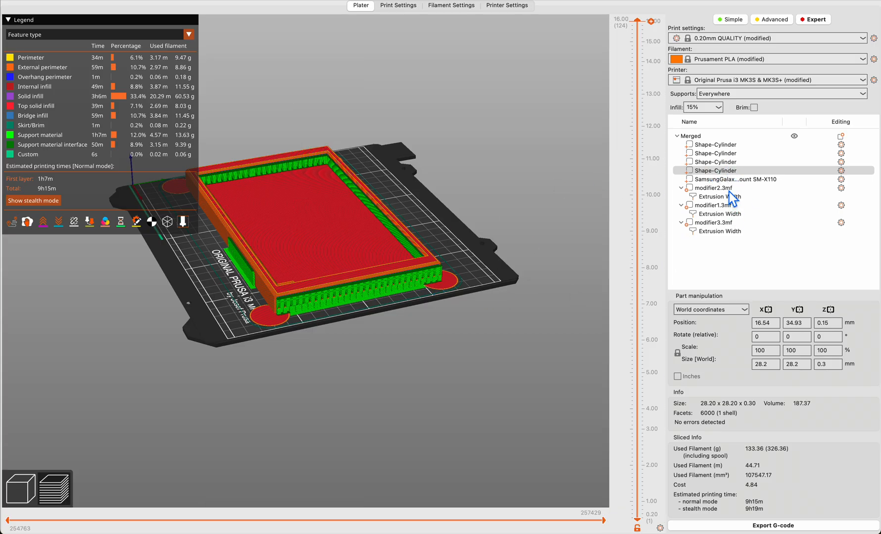
- Check modifier1, modifier2 and modifier3 each override solid infill extrusion width to 0.65 mm
click(714, 187)
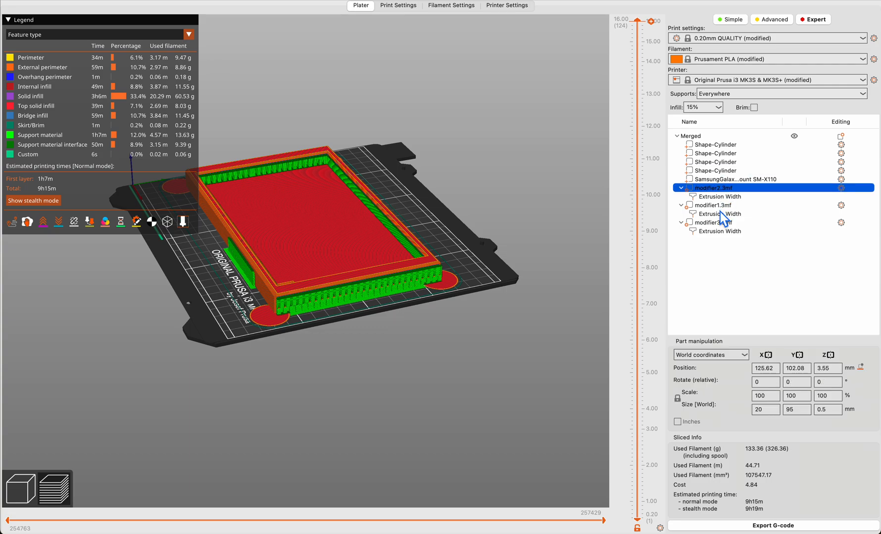
click(724, 223)
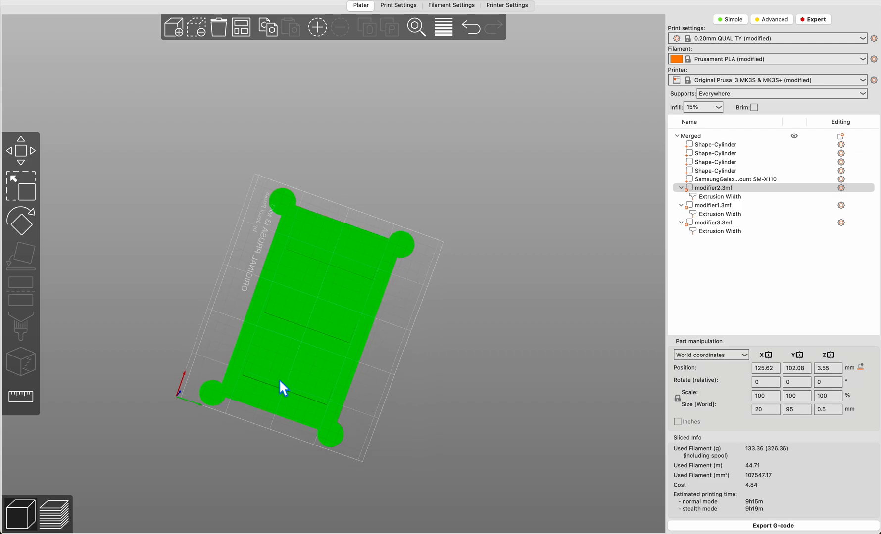
click(719, 223)
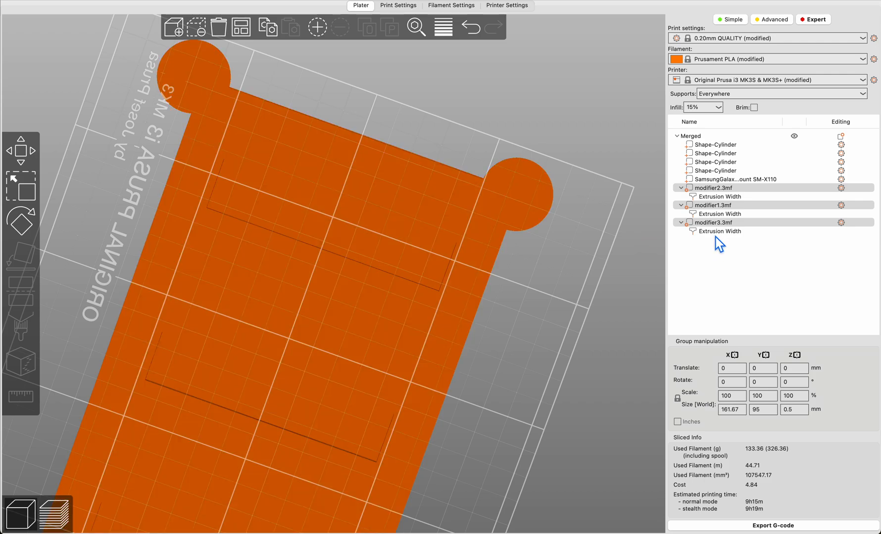
click(719, 231)
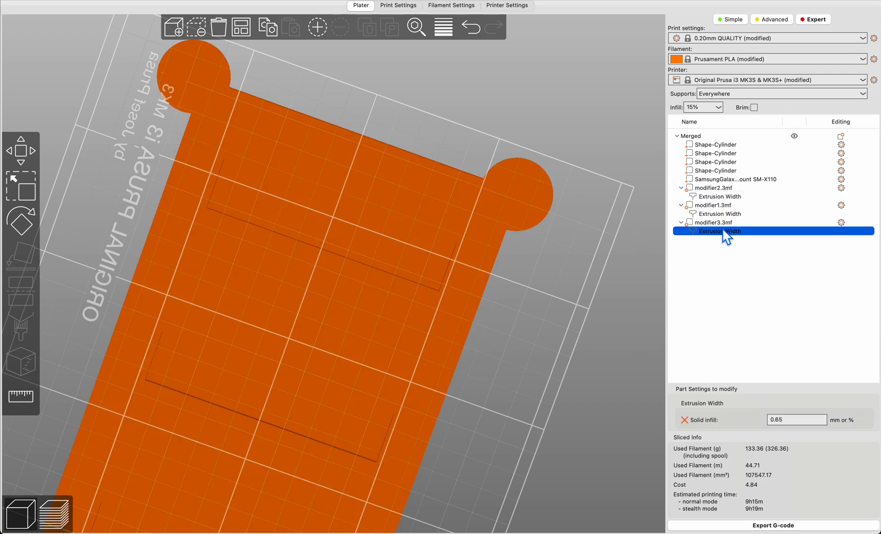
click(720, 214)
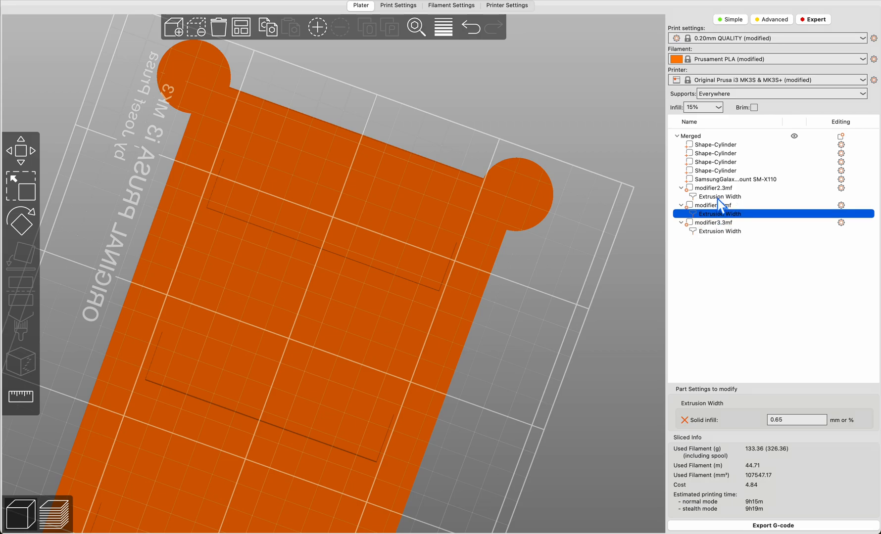
click(719, 196)
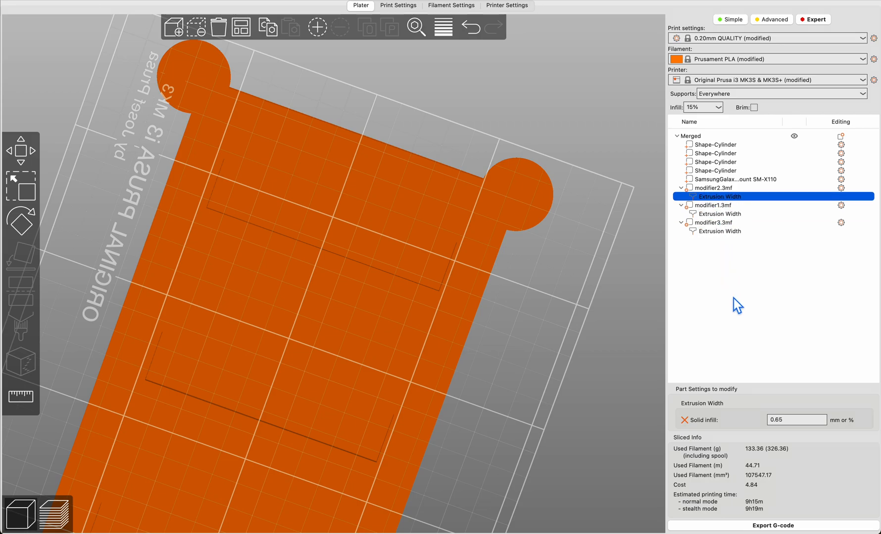
mouse_move(797, 469)
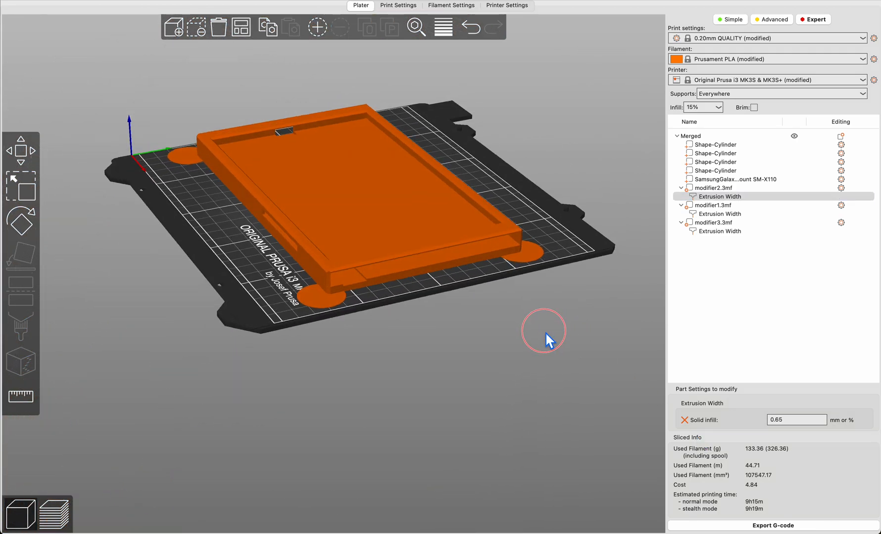
- Rotate the 3D view to look beneath the mount and select the modifier3 strip
drag(543, 331, 554, 336)
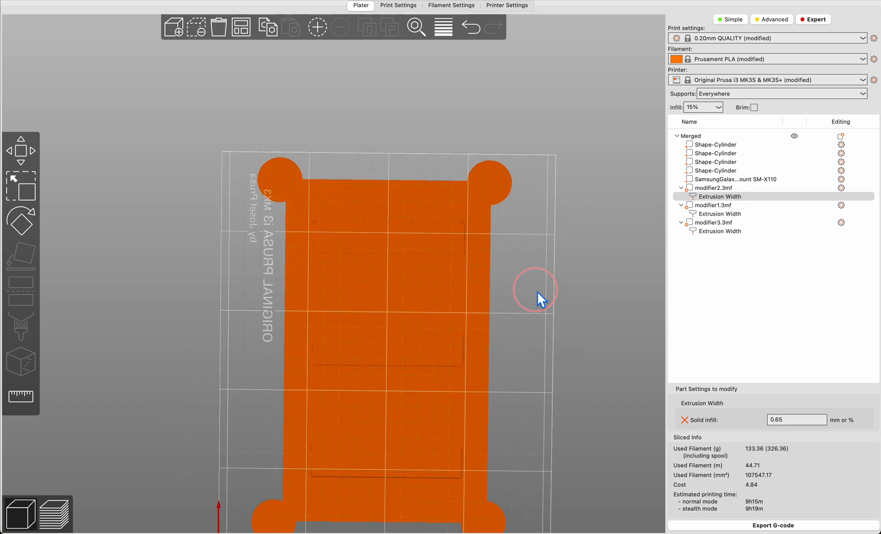
click(719, 223)
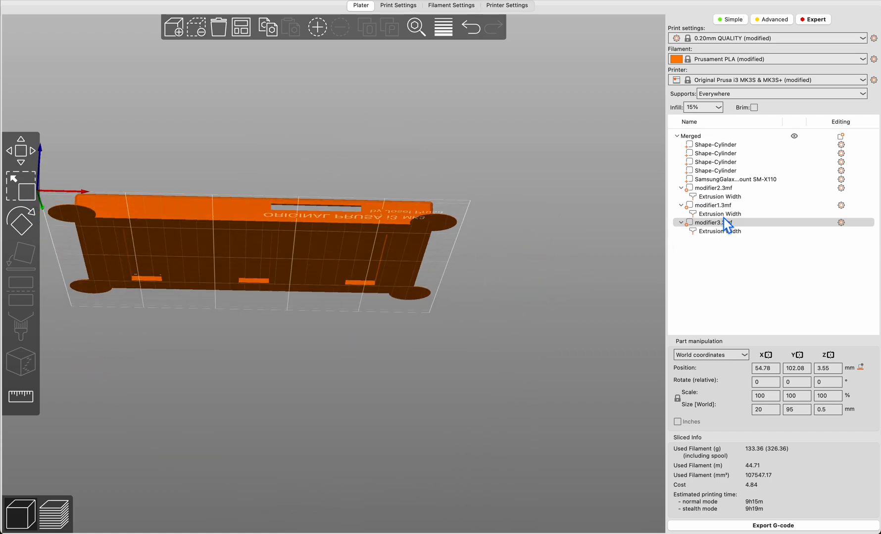
click(720, 231)
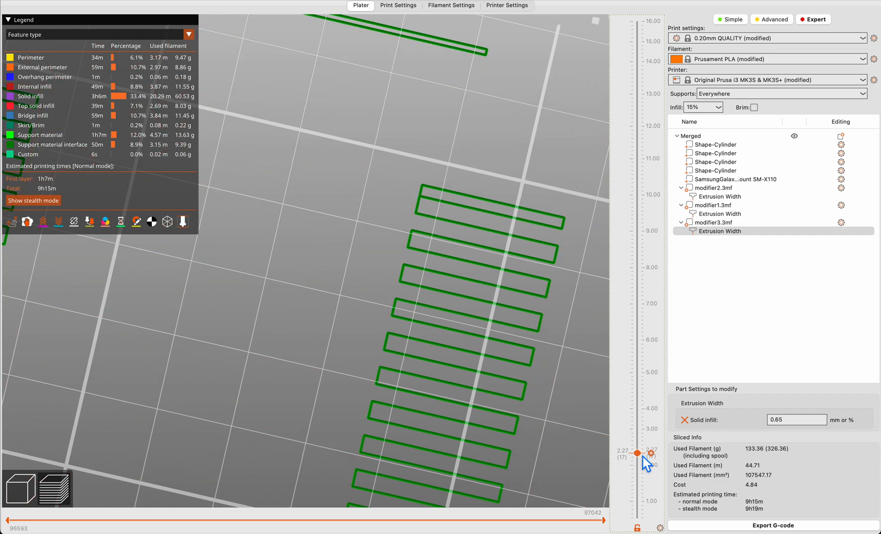
mouse_move(643, 463)
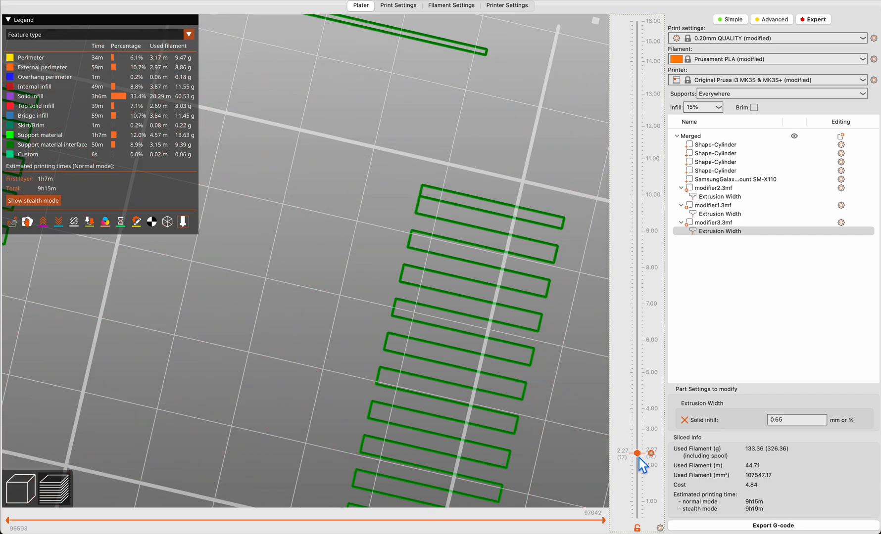
- Scrub the layer preview between 2.27 and 3.60 mm, settle at 3.40, and inspect modifier entries
drag(636, 453, 636, 447)
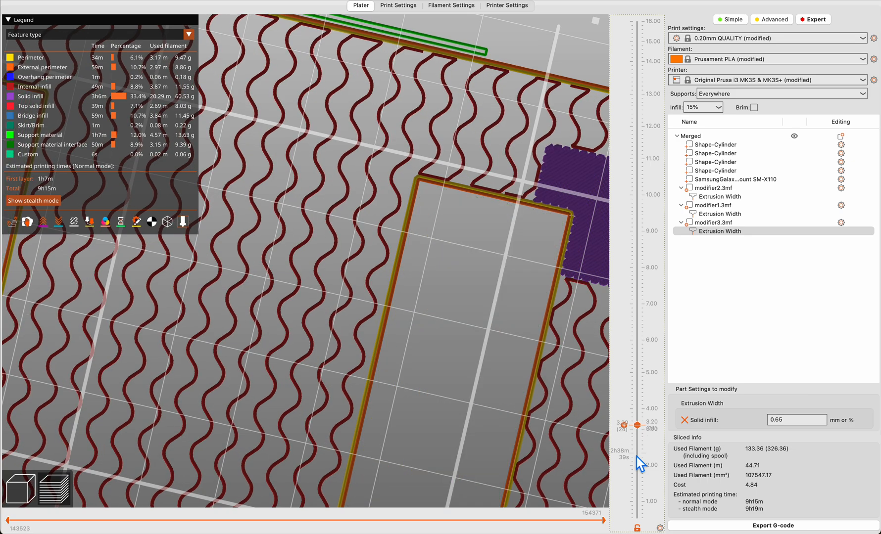
drag(622, 426, 622, 410)
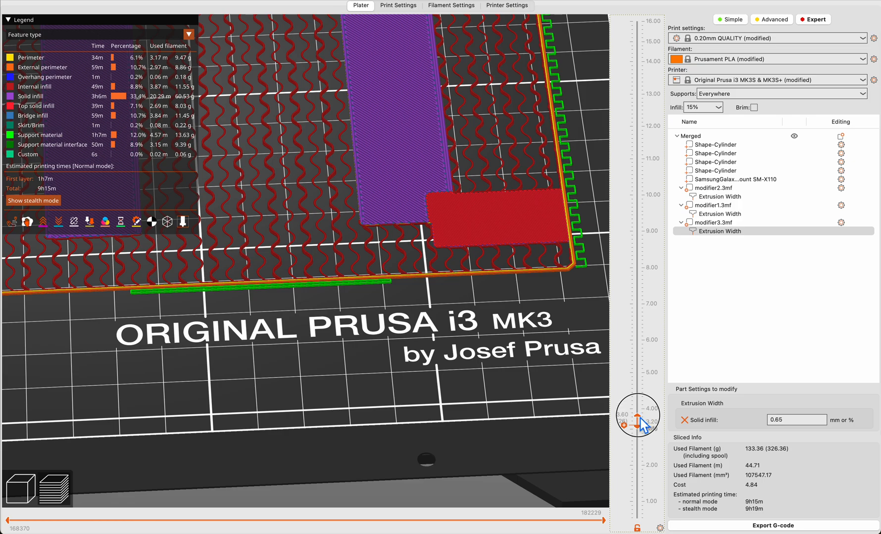
drag(636, 409, 636, 441)
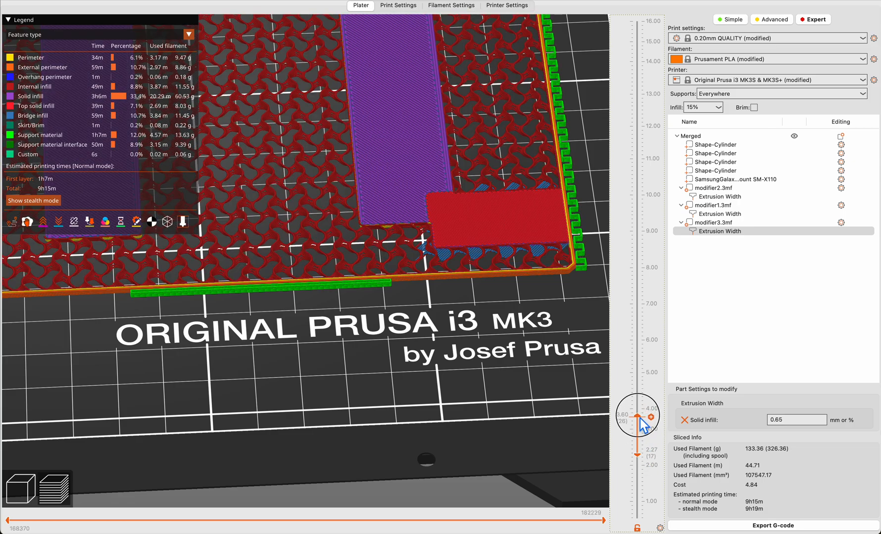
drag(637, 405, 637, 423)
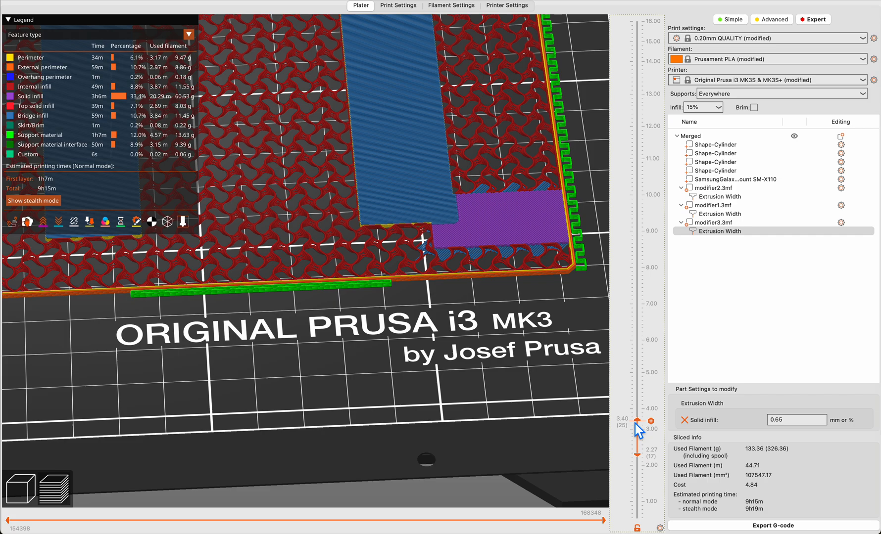
mouse_move(398, 185)
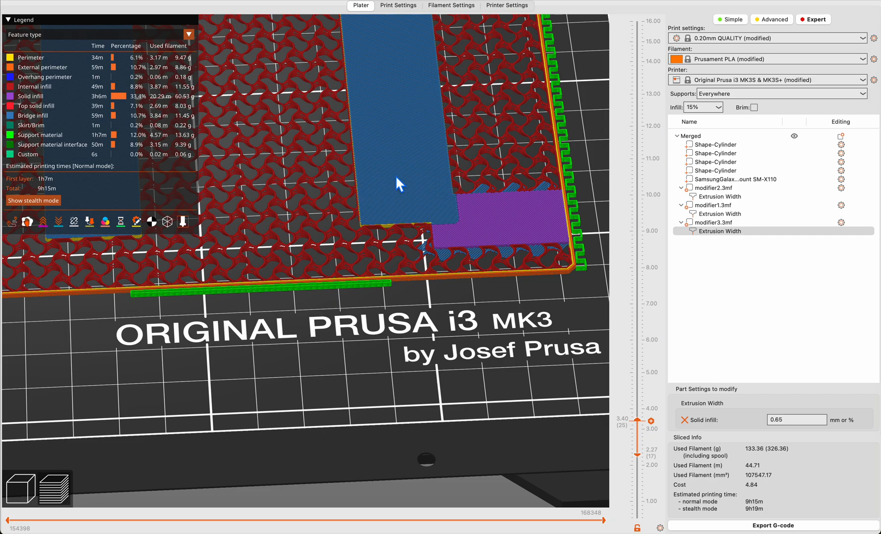
mouse_move(613, 345)
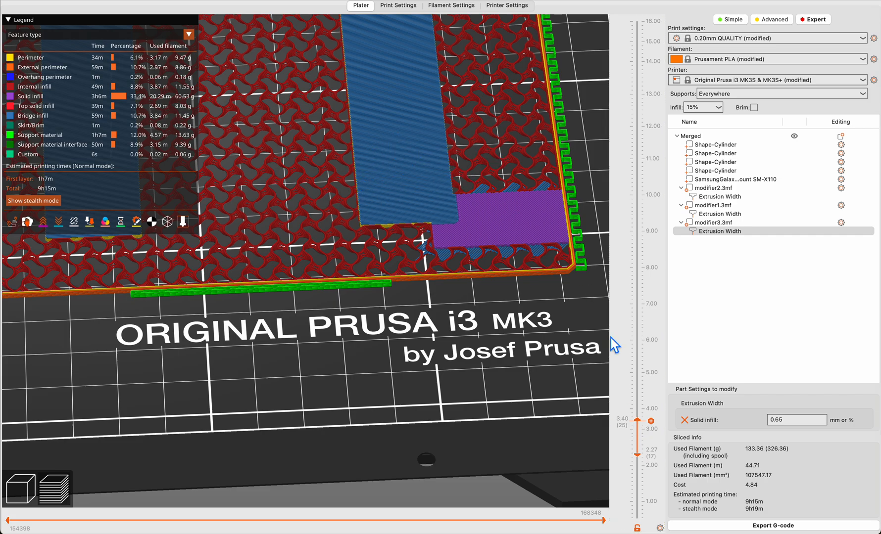
drag(635, 419, 636, 413)
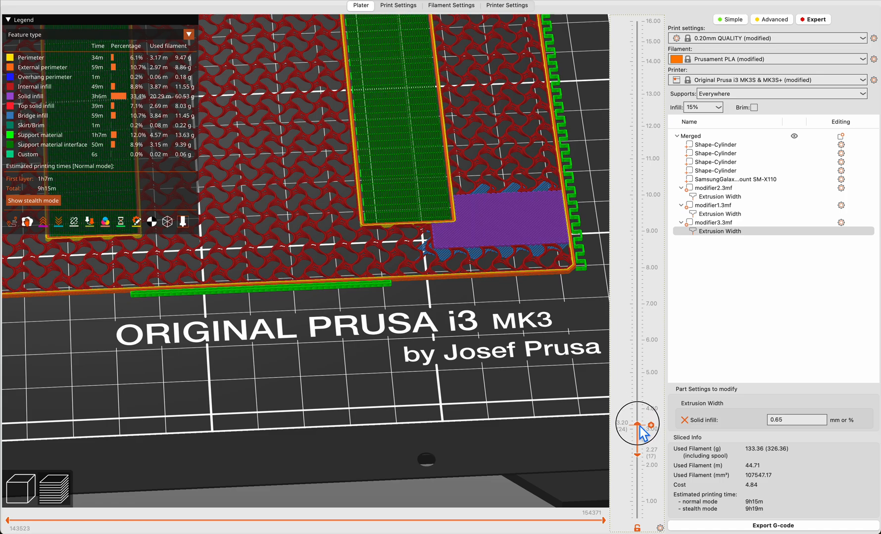
drag(637, 424, 637, 415)
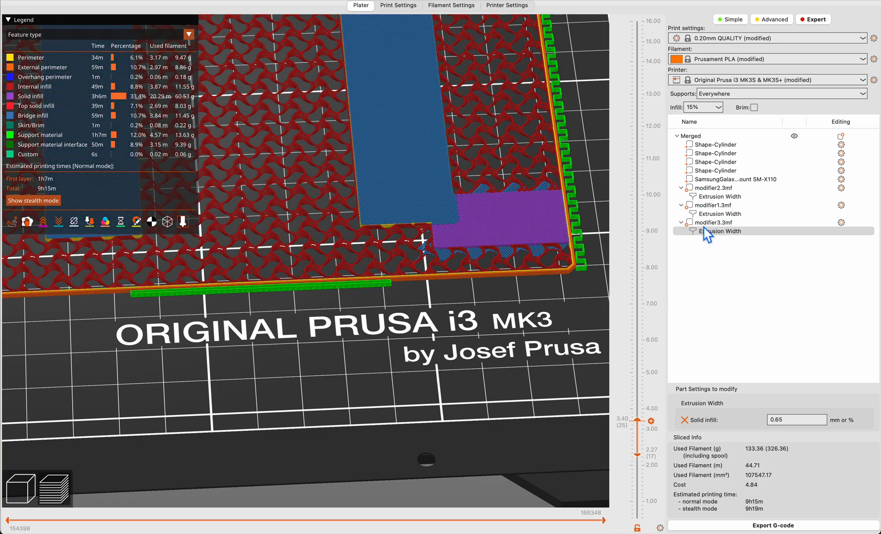
click(714, 222)
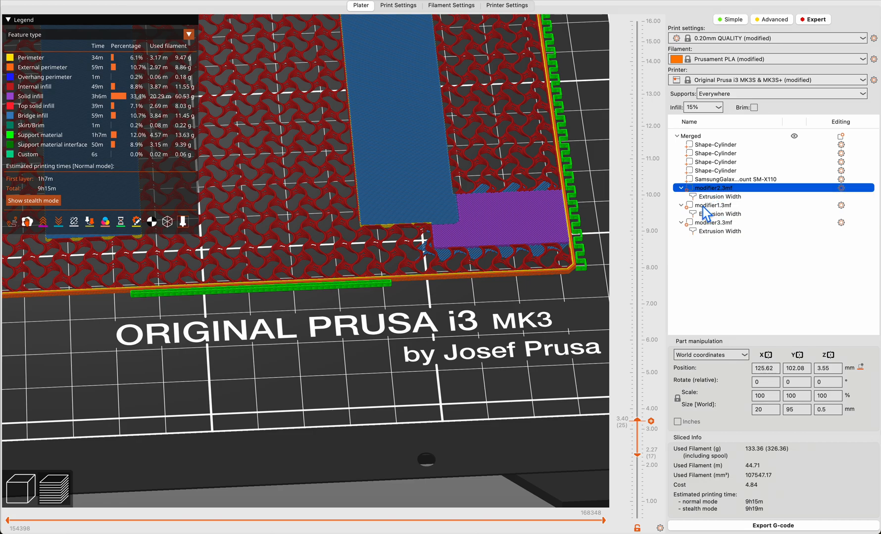
click(714, 222)
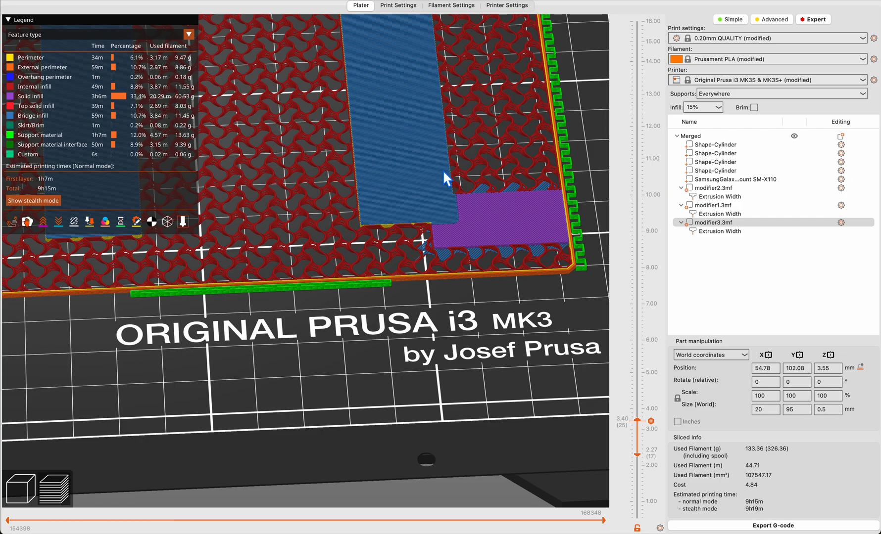
click(721, 231)
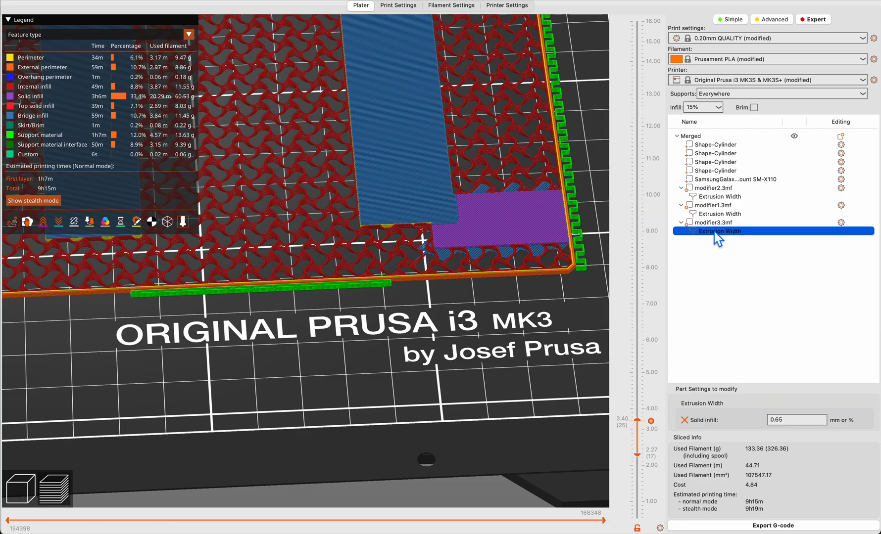
right_click(716, 223)
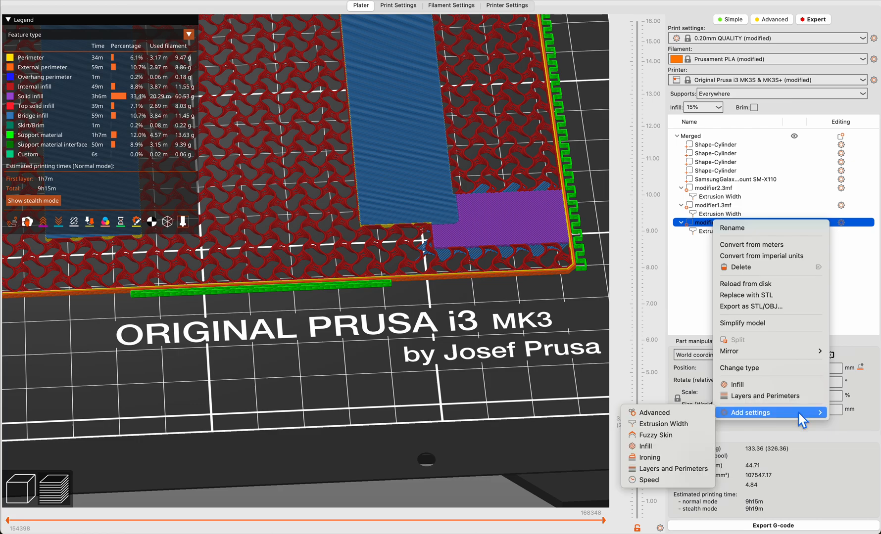
mouse_move(645, 446)
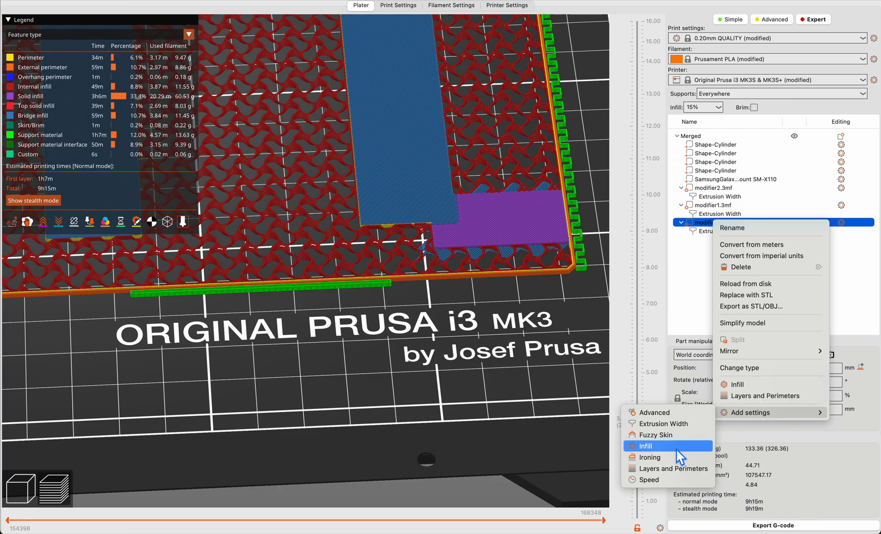
mouse_move(671, 468)
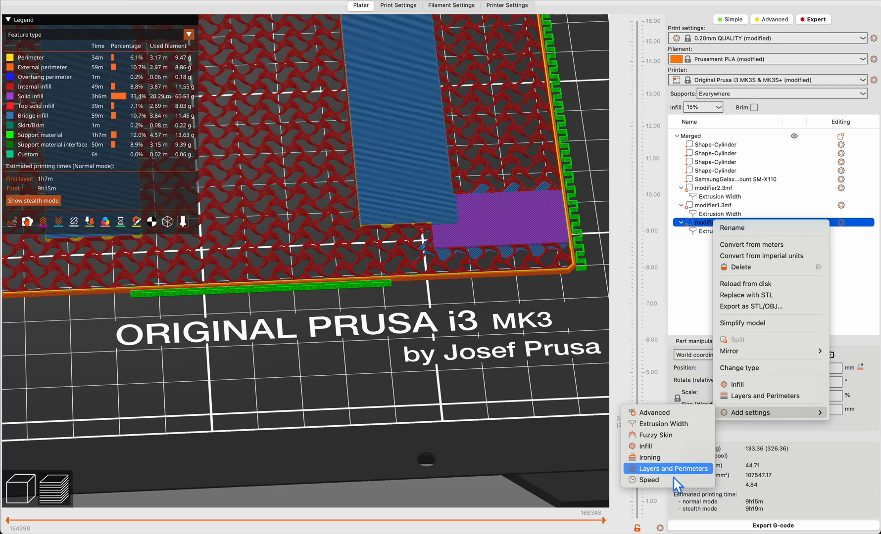
mouse_move(669, 435)
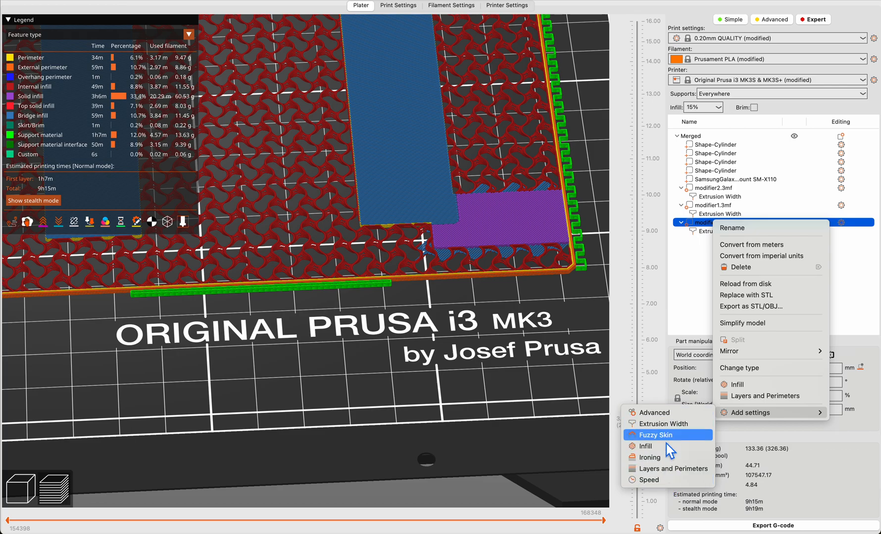
mouse_move(585, 294)
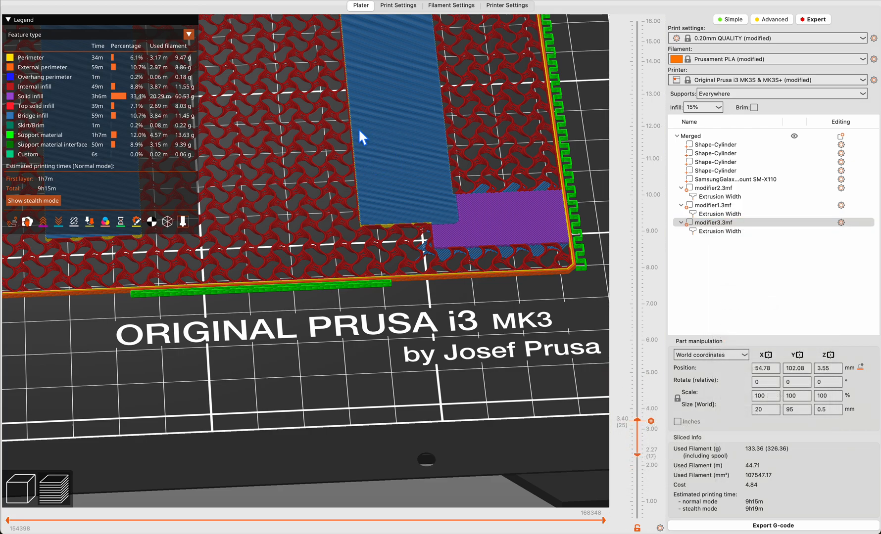
mouse_move(381, 101)
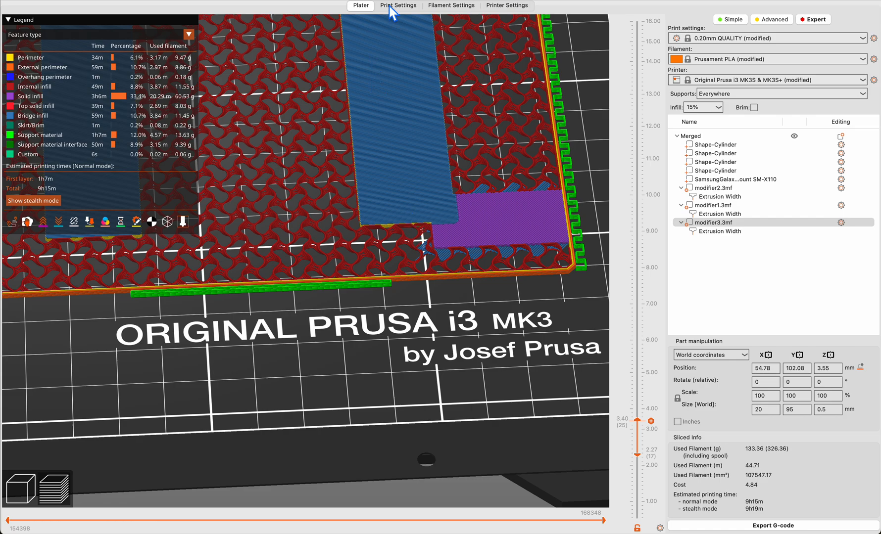
mouse_move(398, 165)
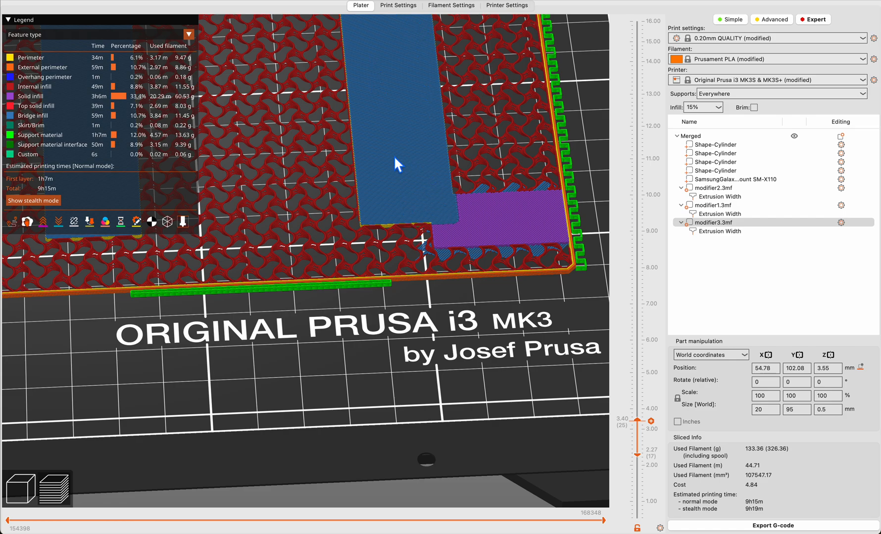
mouse_move(435, 274)
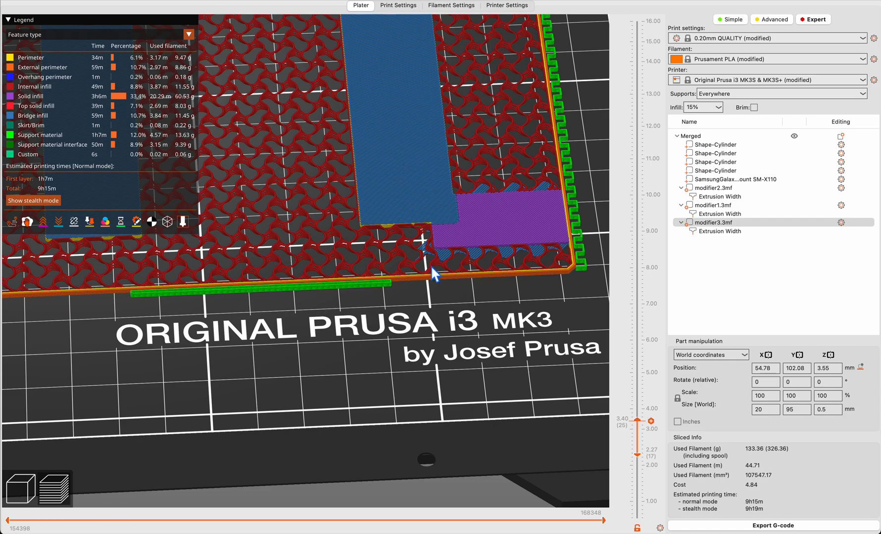
mouse_move(643, 430)
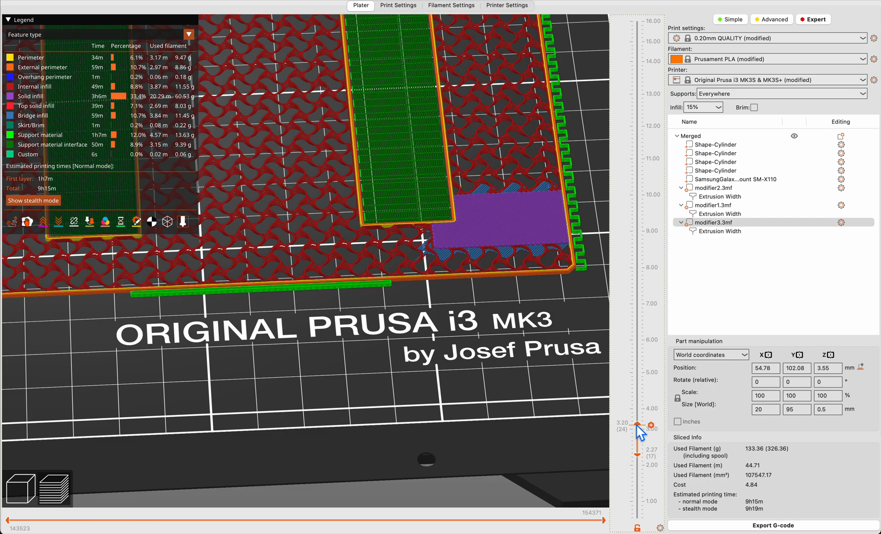
- Move the layer preview up to 3.60 mm, down to 3.20 mm, then back to 3.40 mm
drag(636, 431, 636, 417)
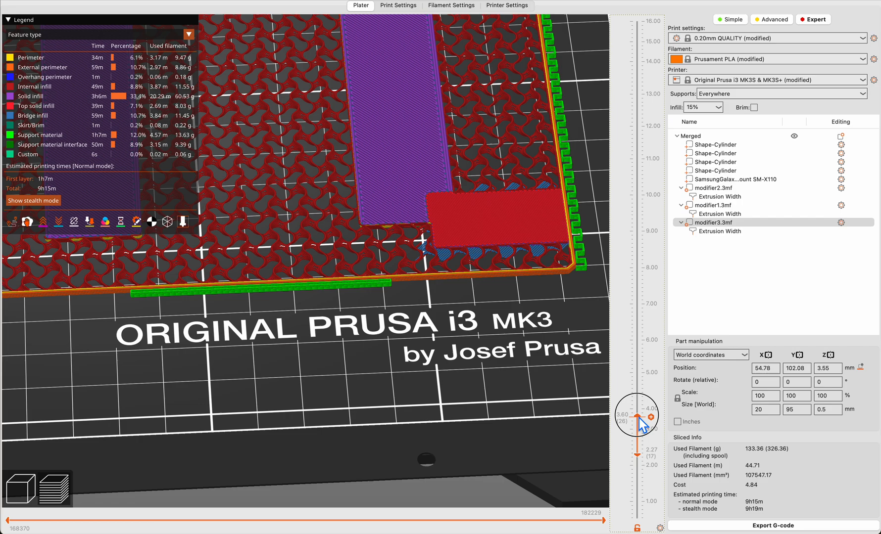
drag(636, 418, 635, 428)
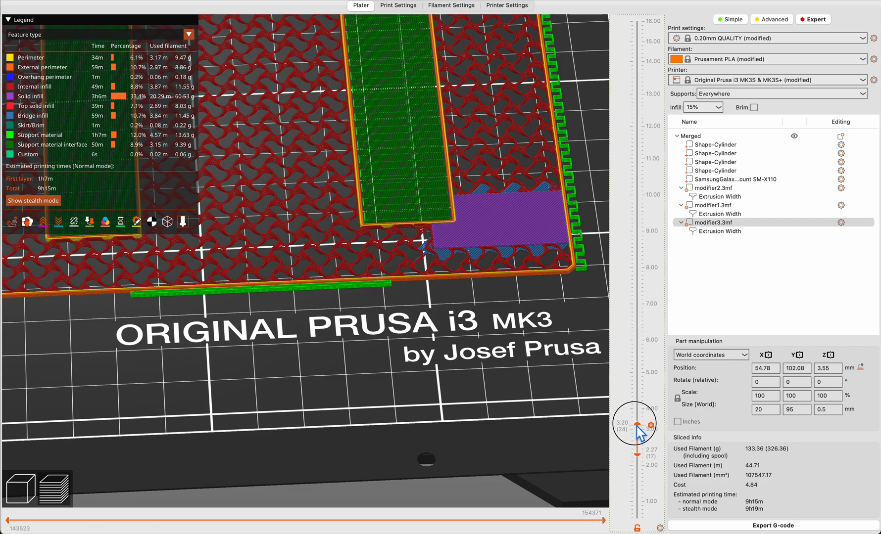
click(637, 423)
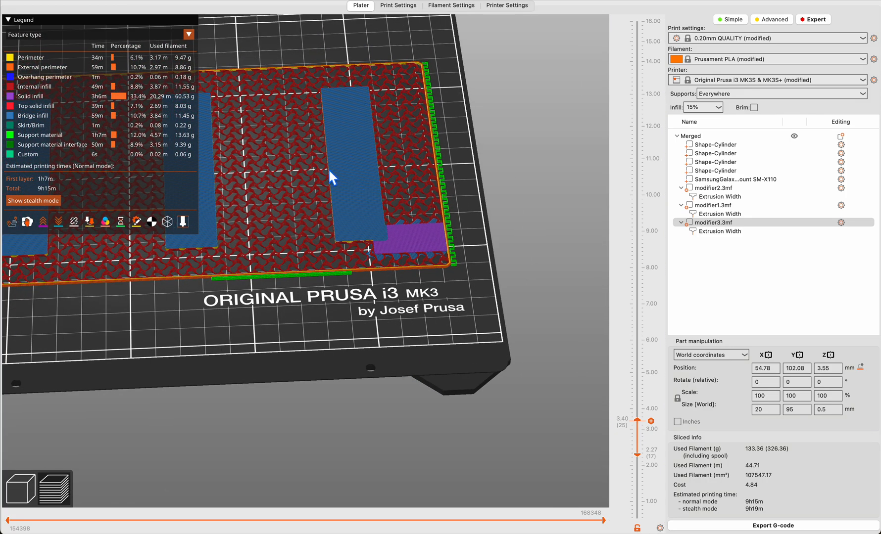
mouse_move(351, 203)
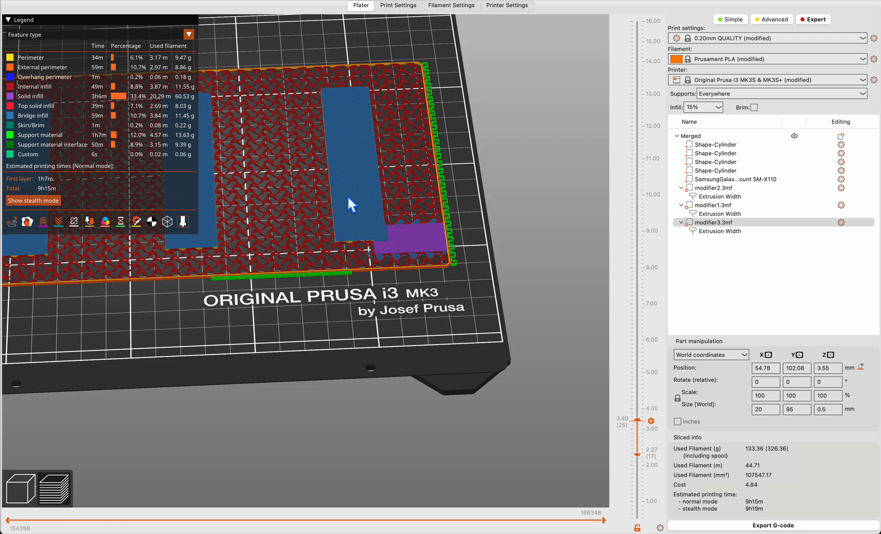
mouse_move(413, 185)
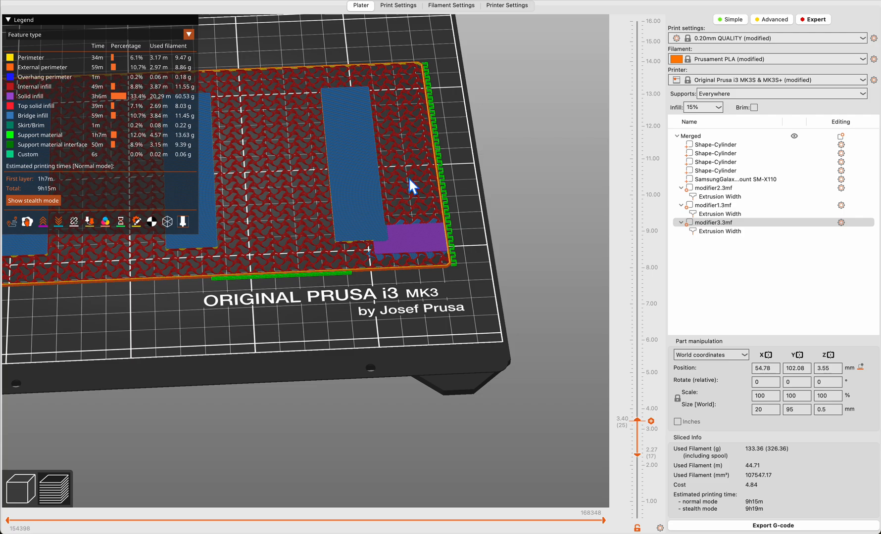
mouse_move(414, 188)
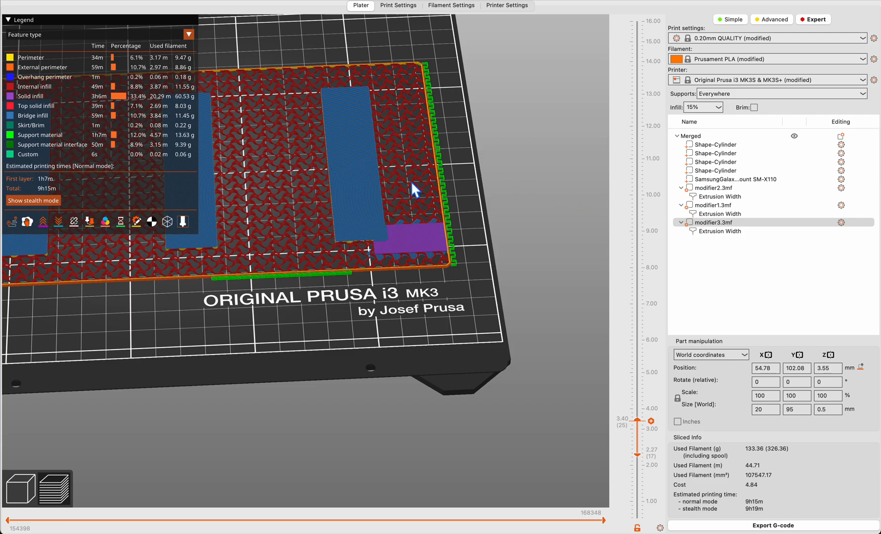
mouse_move(575, 310)
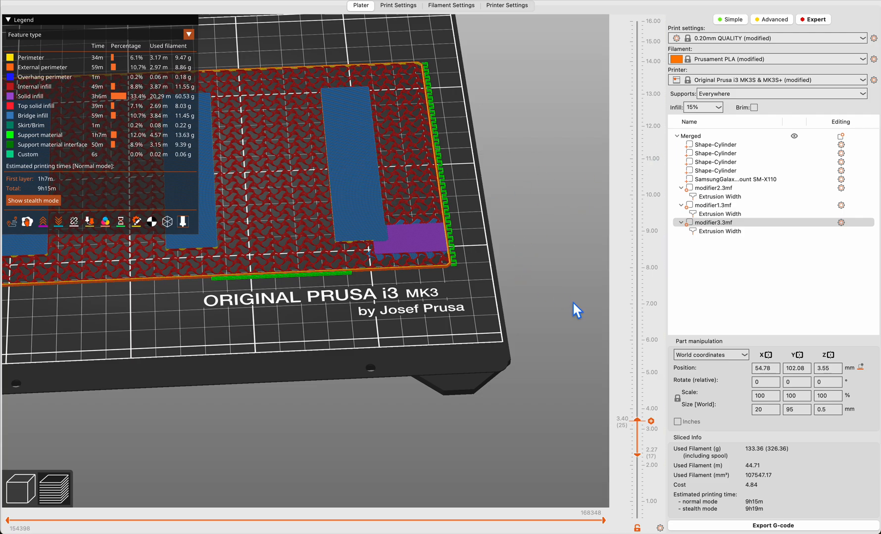
mouse_move(644, 467)
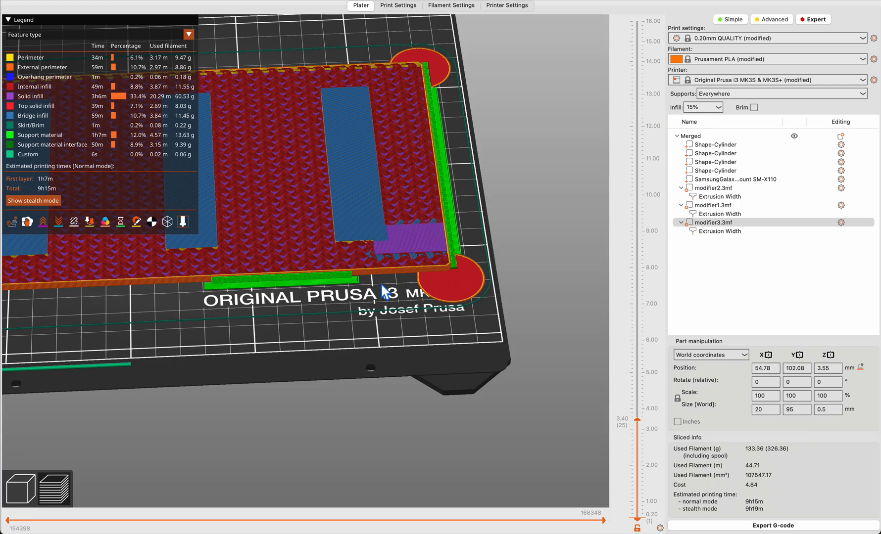
mouse_move(433, 275)
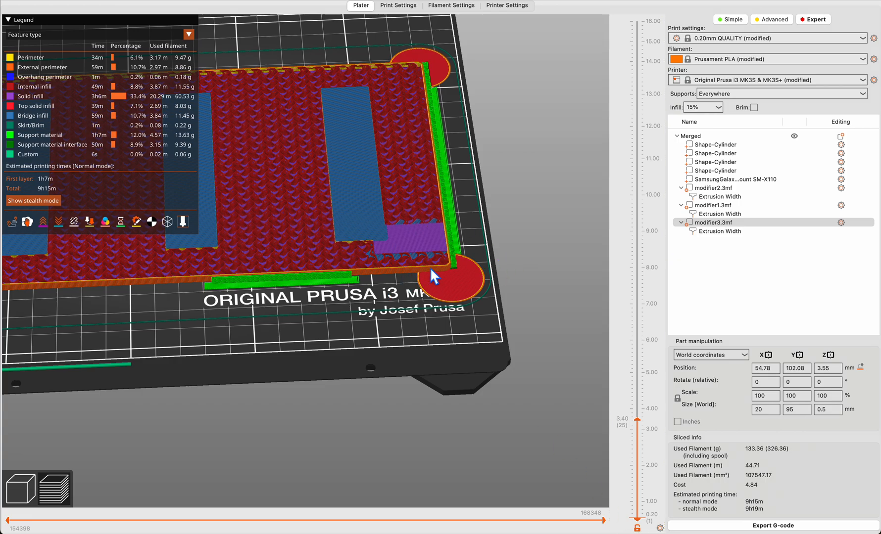
mouse_move(454, 282)
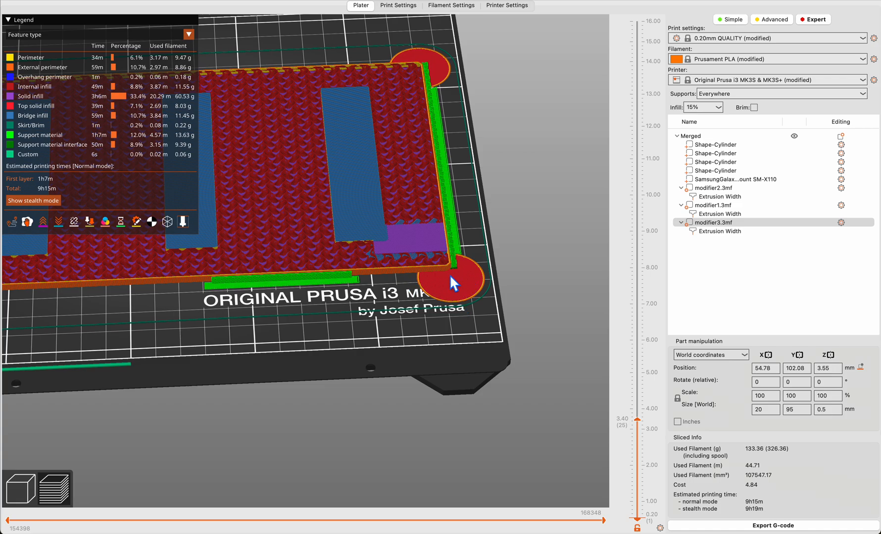
mouse_move(460, 275)
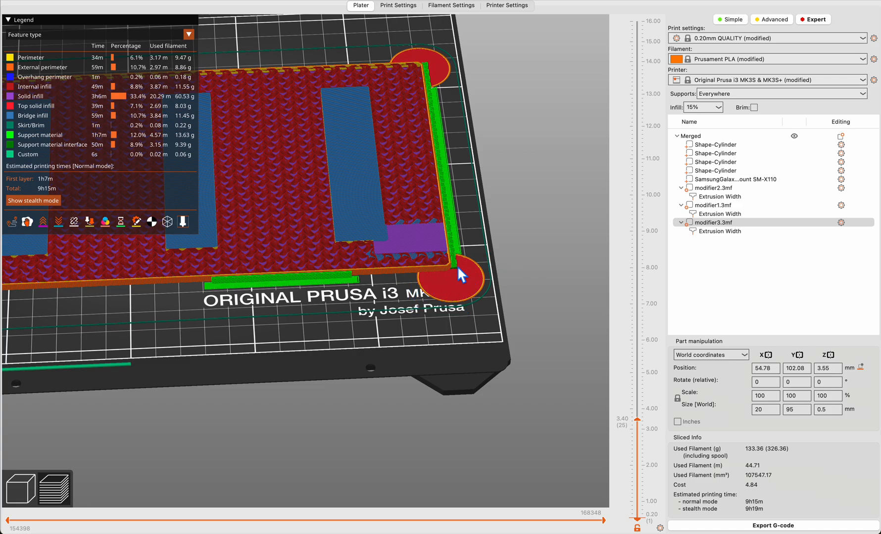
- Select the corner anti-warp cylinders together with the SamsungGalaxy mount body on the first layer
click(714, 144)
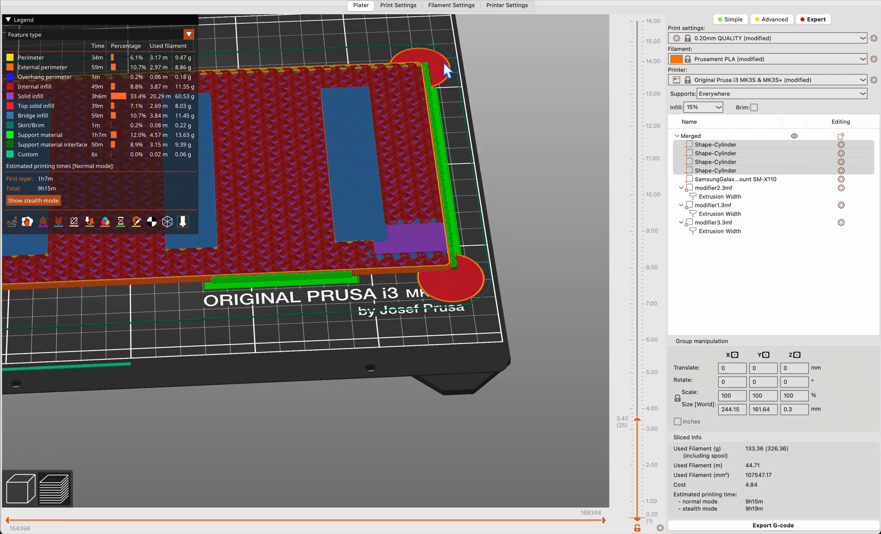
mouse_move(729, 191)
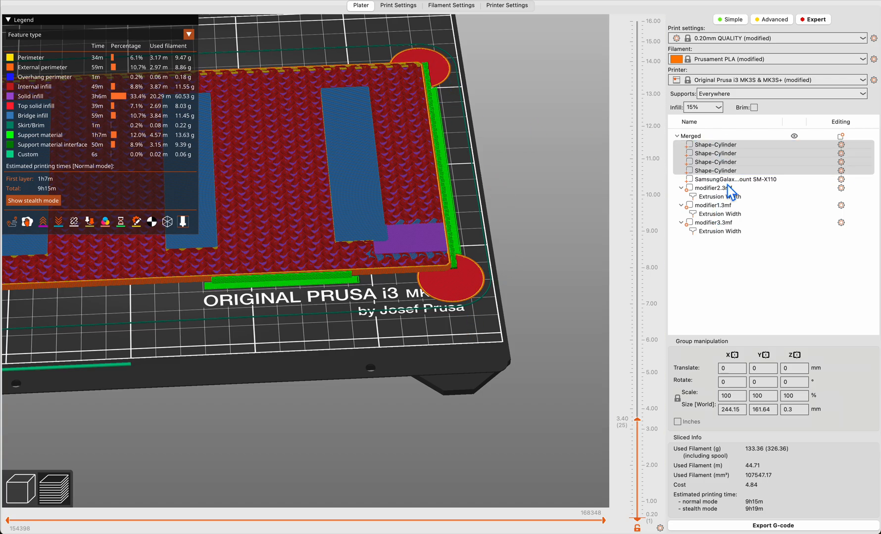
click(730, 179)
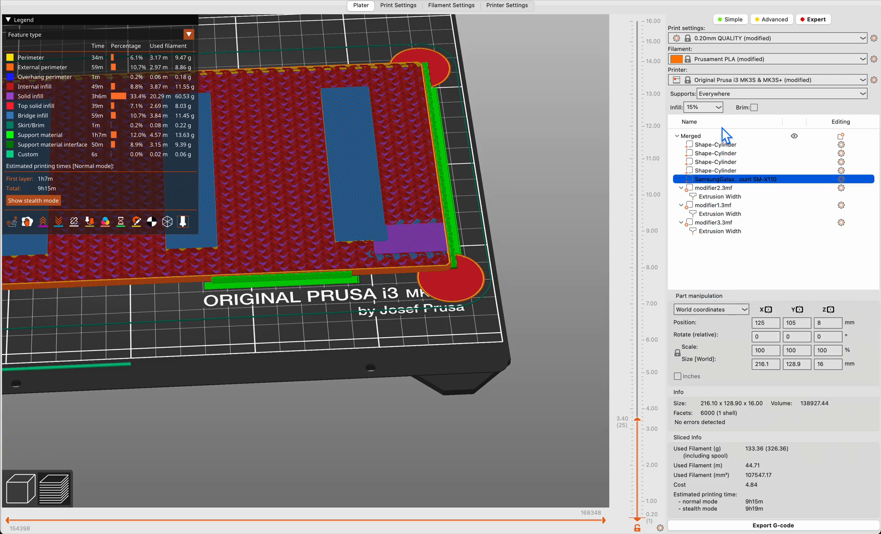
right_click(688, 135)
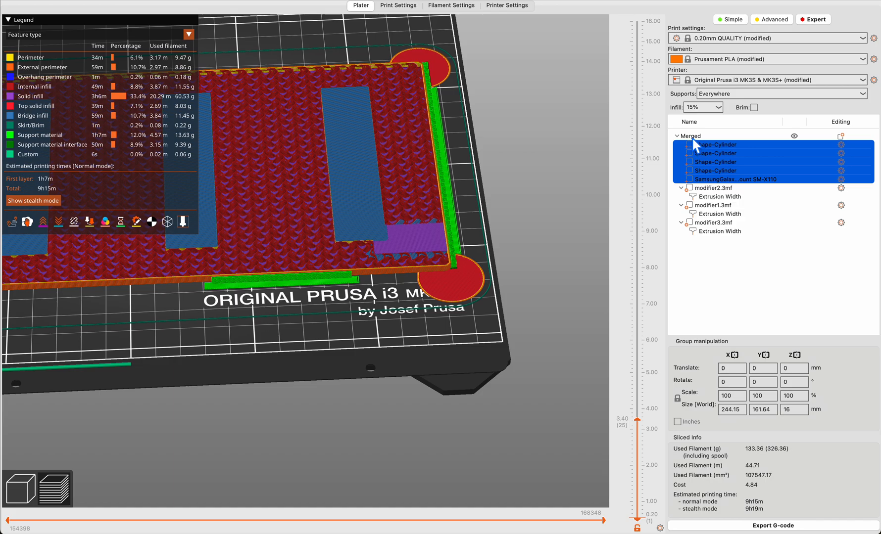
click(321, 347)
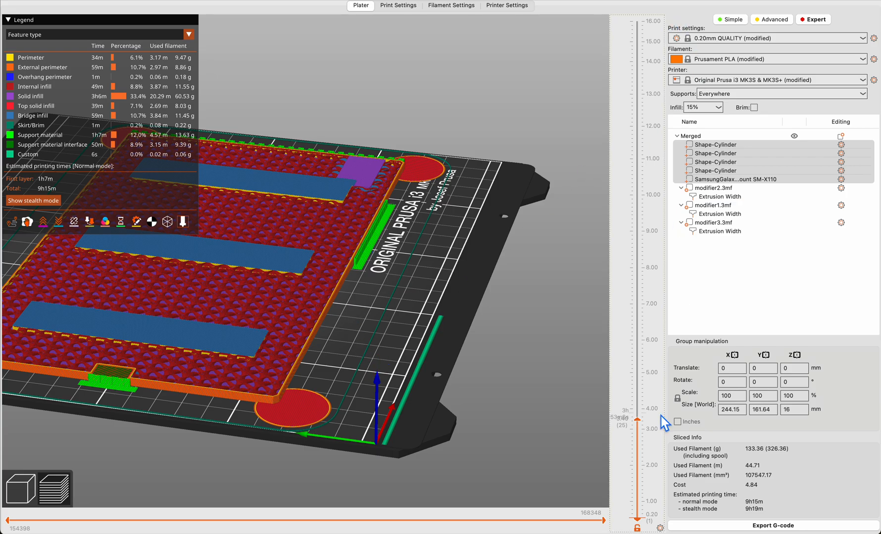
- Raise the preview to the full 16.00 mm sliced height of the mount
drag(636, 415, 636, 21)
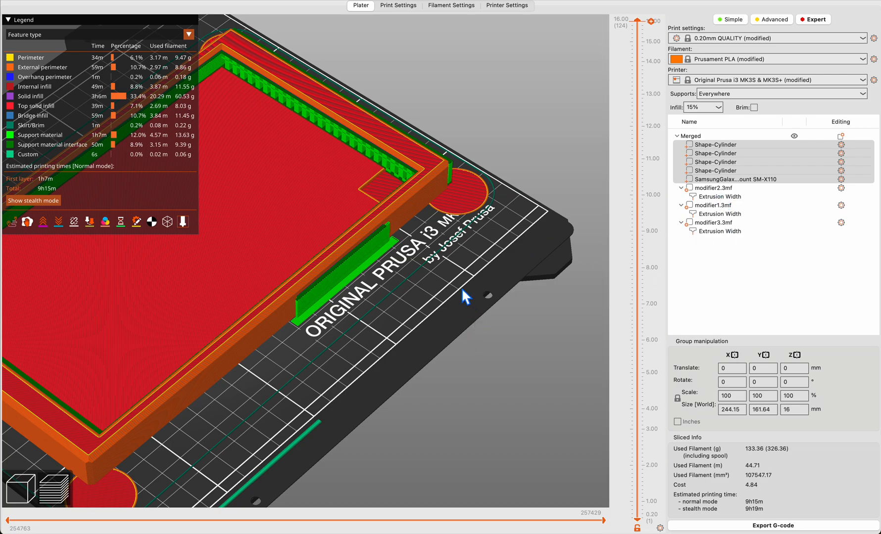
mouse_move(449, 181)
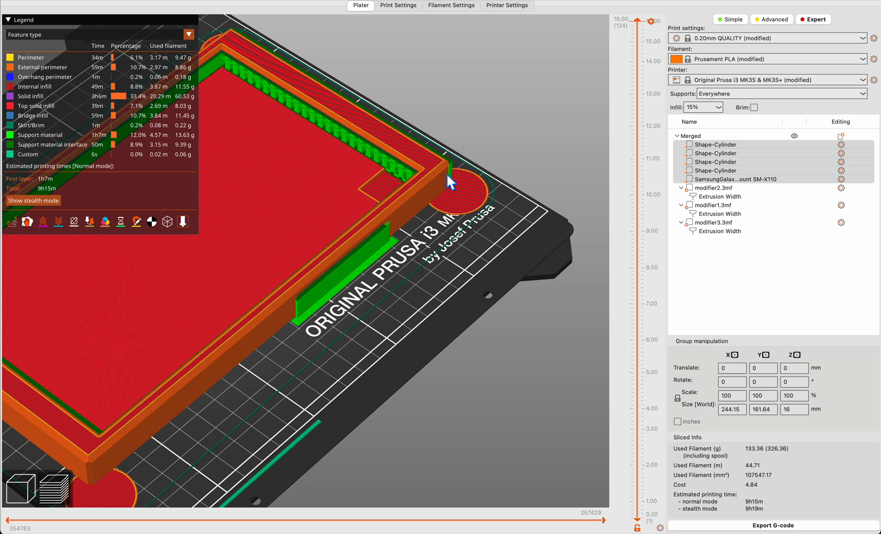
mouse_move(497, 287)
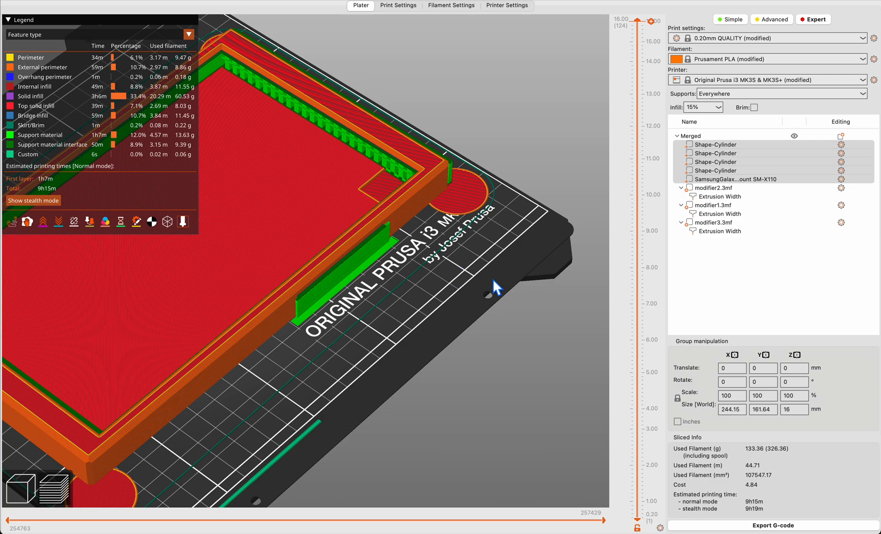